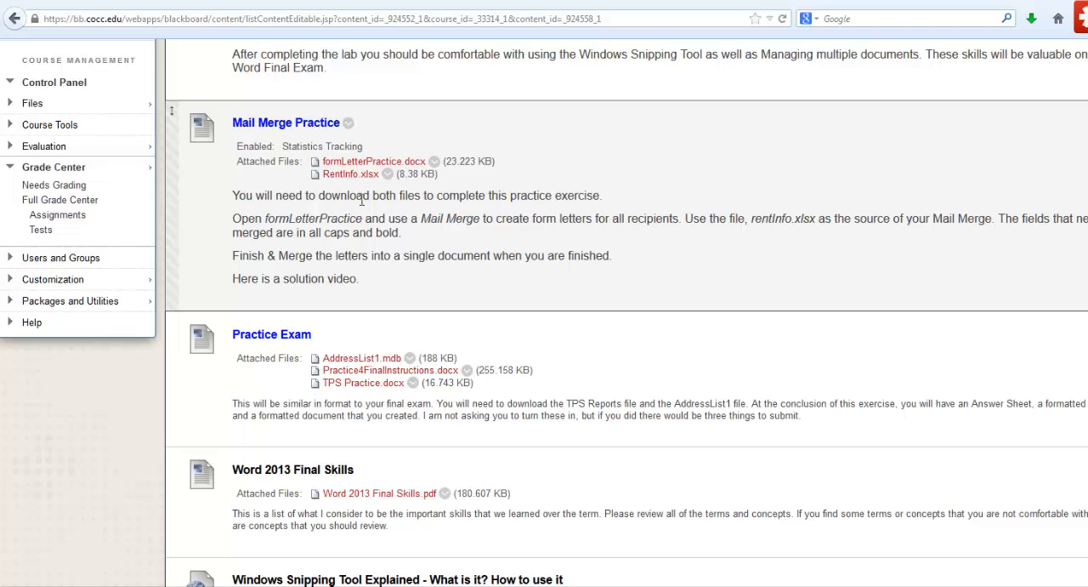
mouse_move(374, 159)
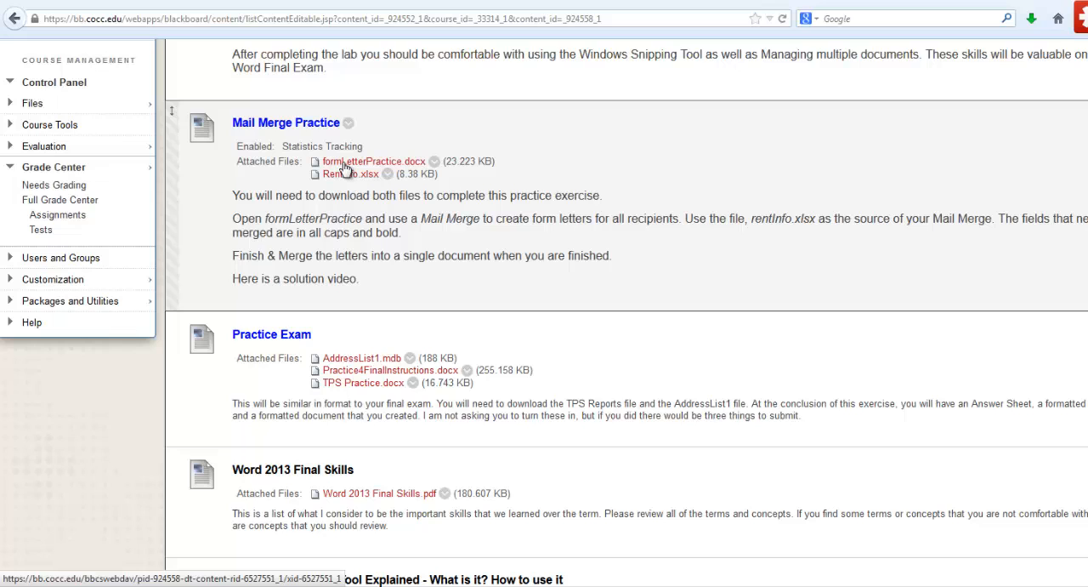
mouse_move(337, 211)
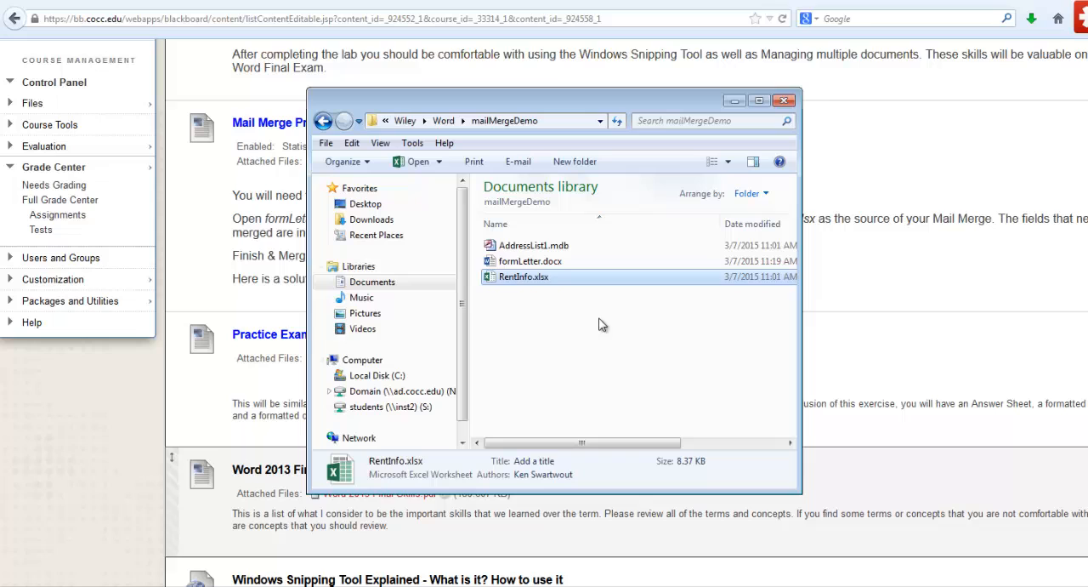
mouse_move(508, 102)
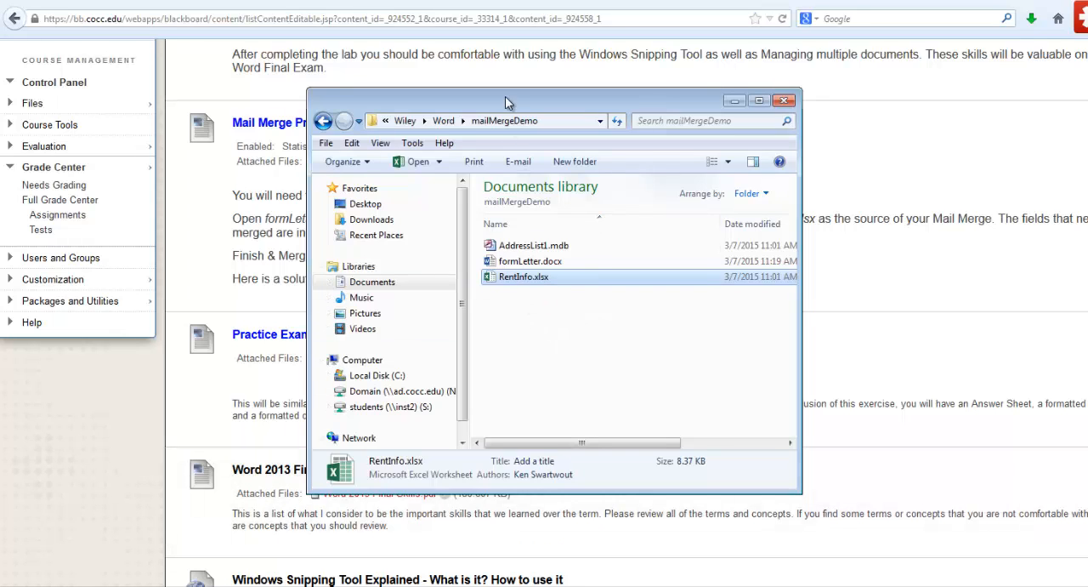
Step: Save the formLetterPractice.docx link into the mailMergeDemo folder and launch it in Word
left_click(782, 100)
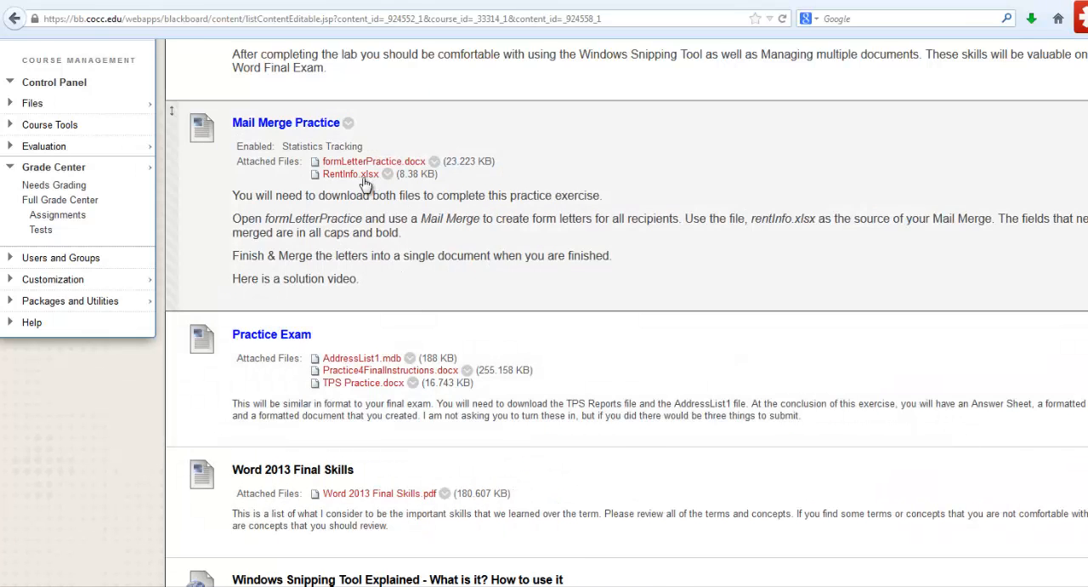
right_click(374, 160)
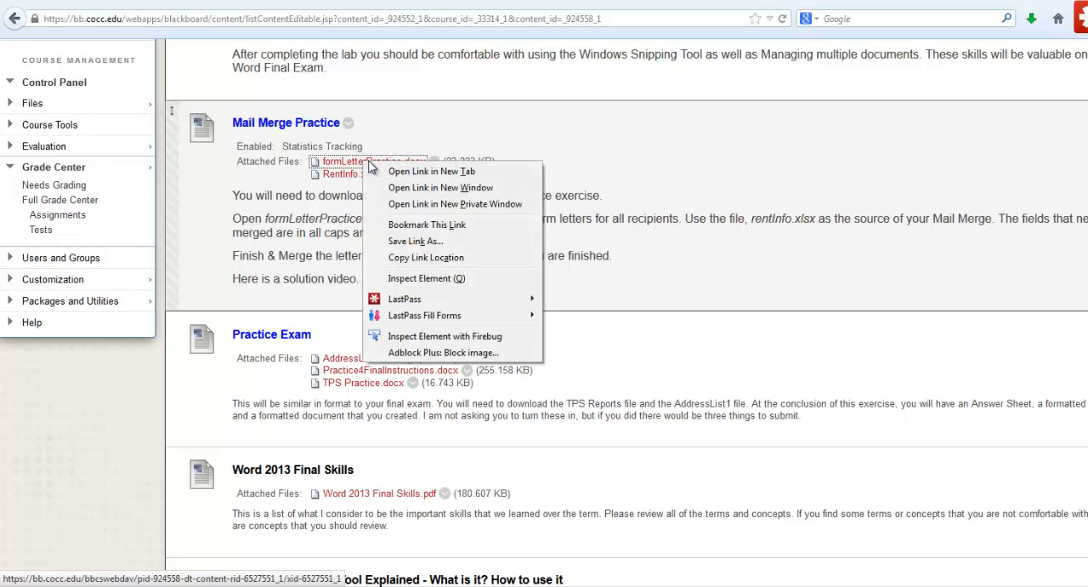
left_click(438, 293)
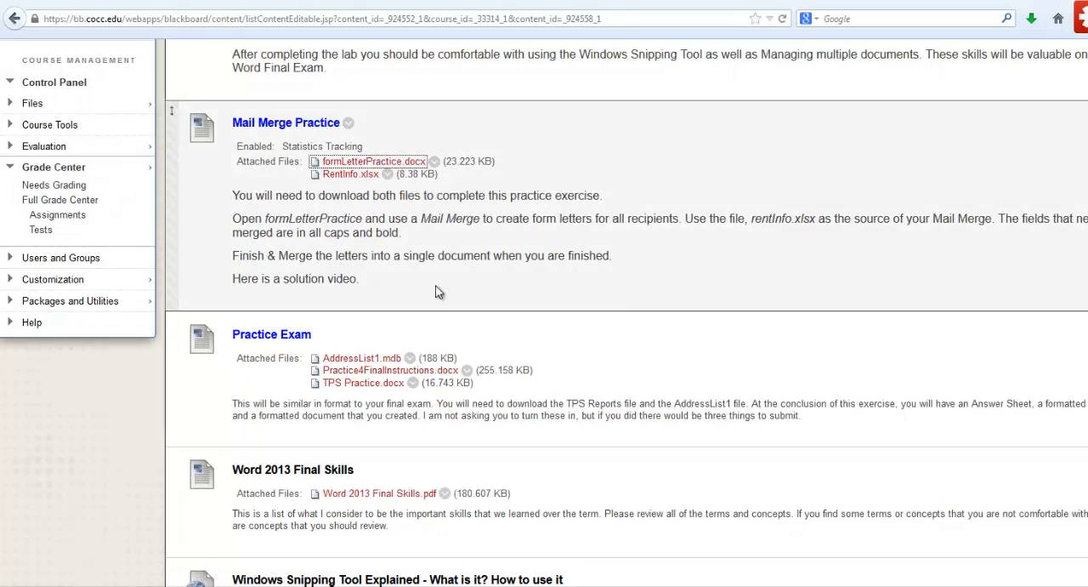
left_click(374, 159)
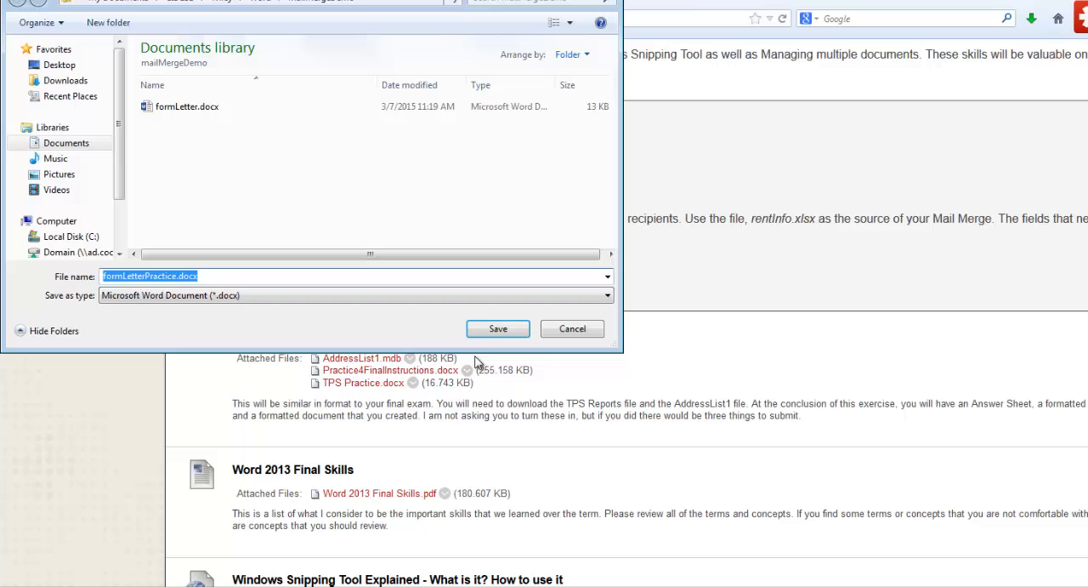
left_click(497, 329)
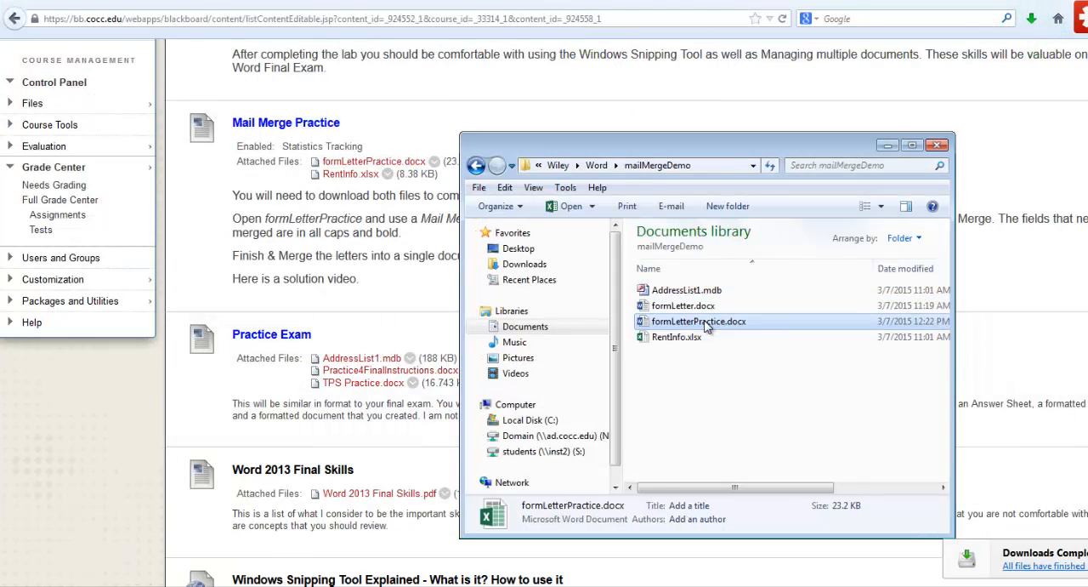
double_click(699, 320)
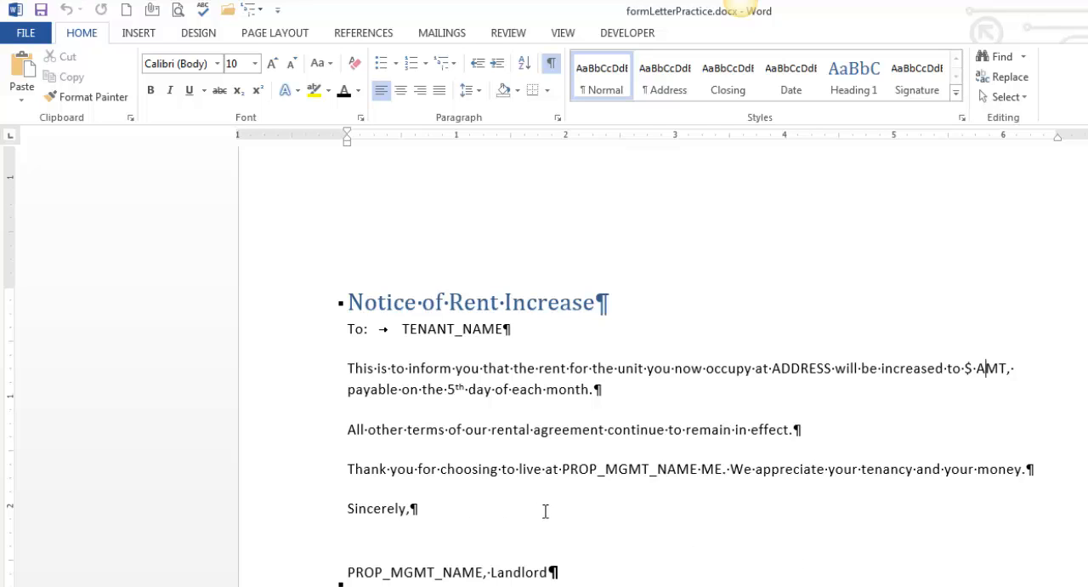
Step: Start a Letters-type mail merge from the Mailings commands
left_click(442, 32)
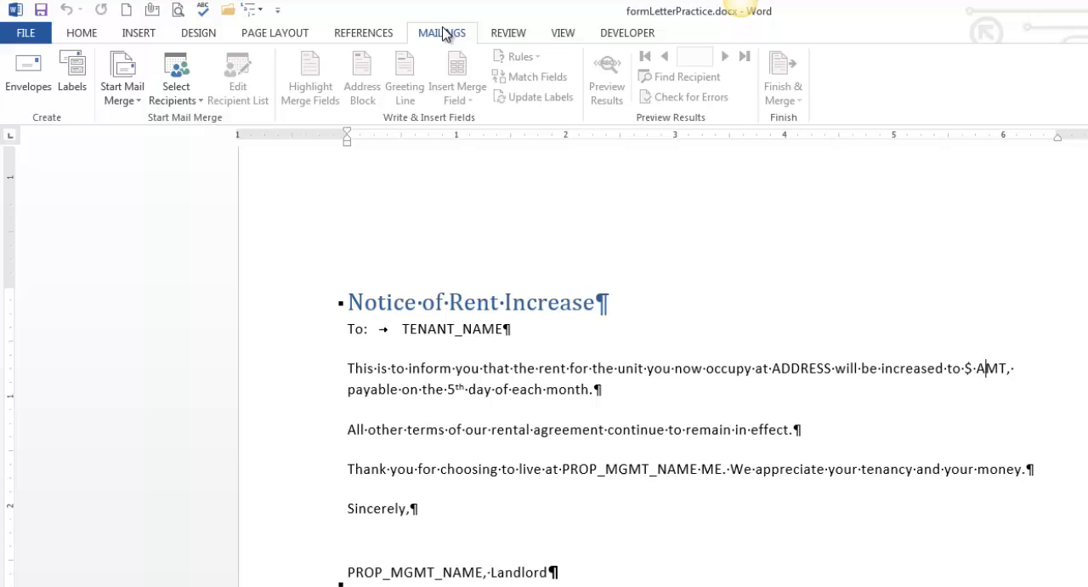
left_click(123, 77)
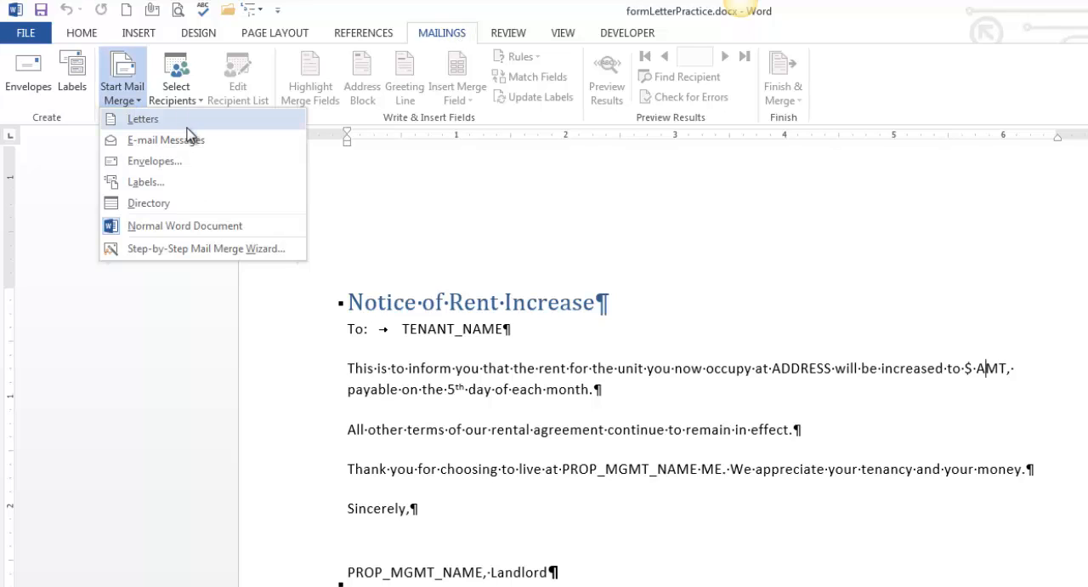
mouse_move(170, 133)
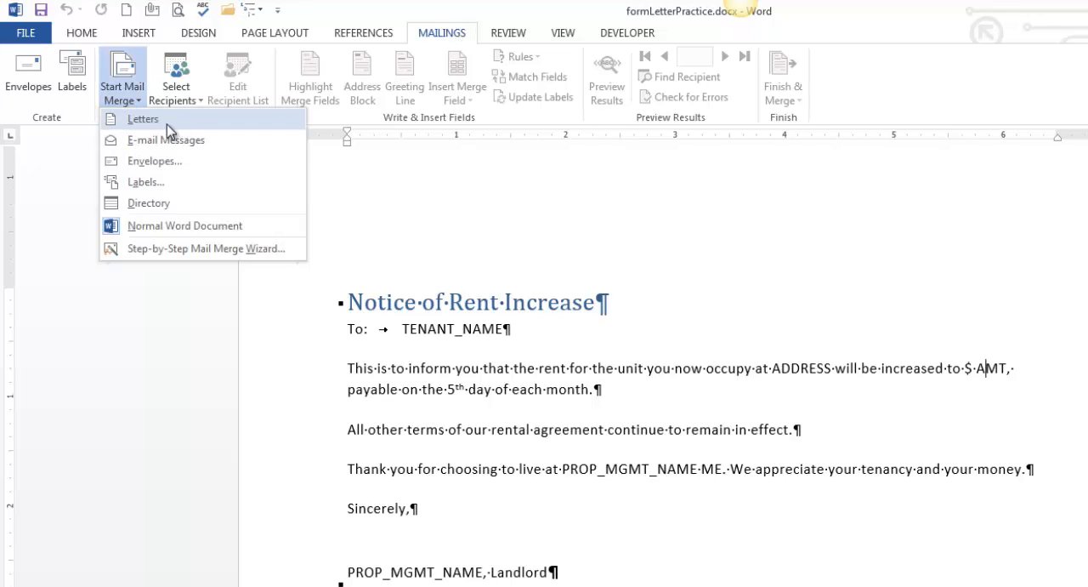
left_click(143, 119)
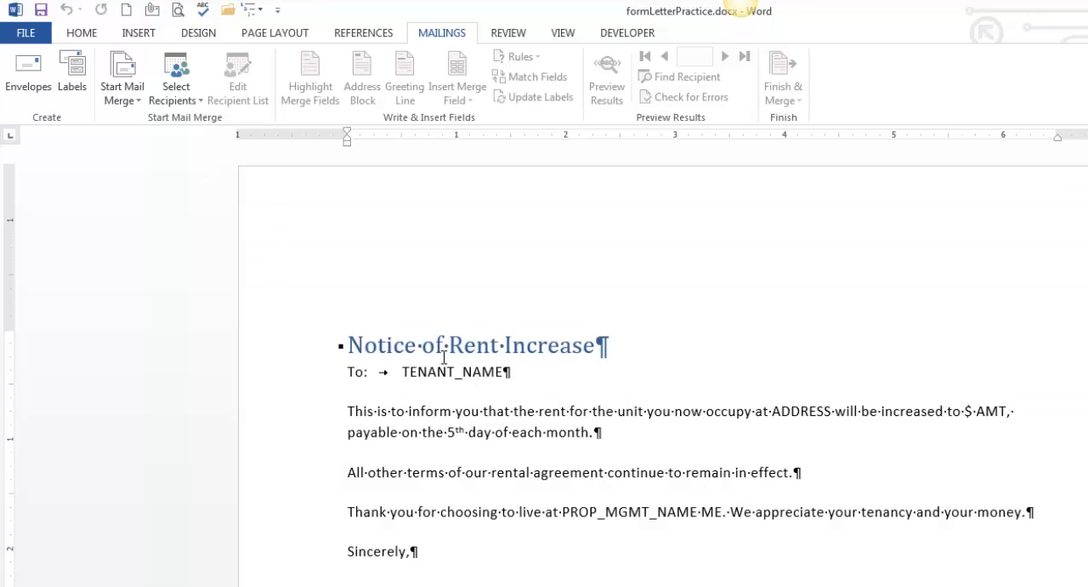
Step: Use the existing RentInfo.xlsx in CIS 131 > Wiley > Word > mailMergeDemo as the recipient list
left_click(175, 76)
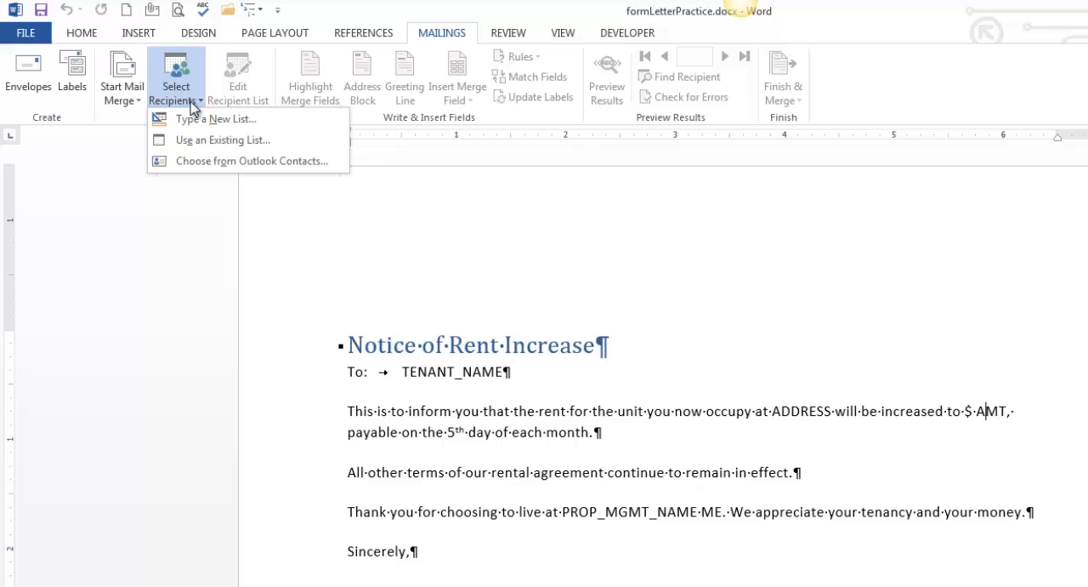
left_click(222, 139)
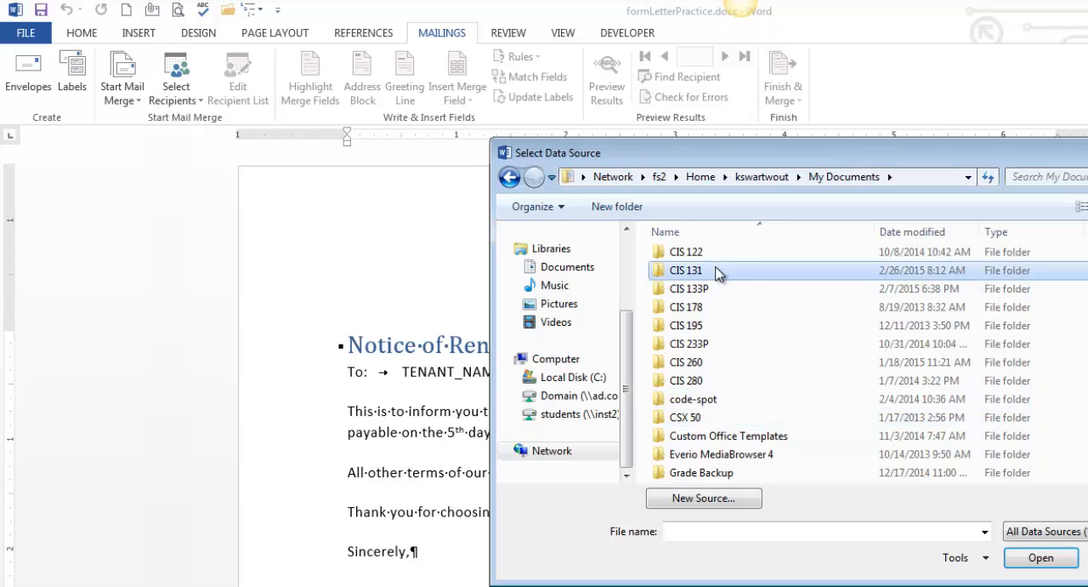
double_click(683, 269)
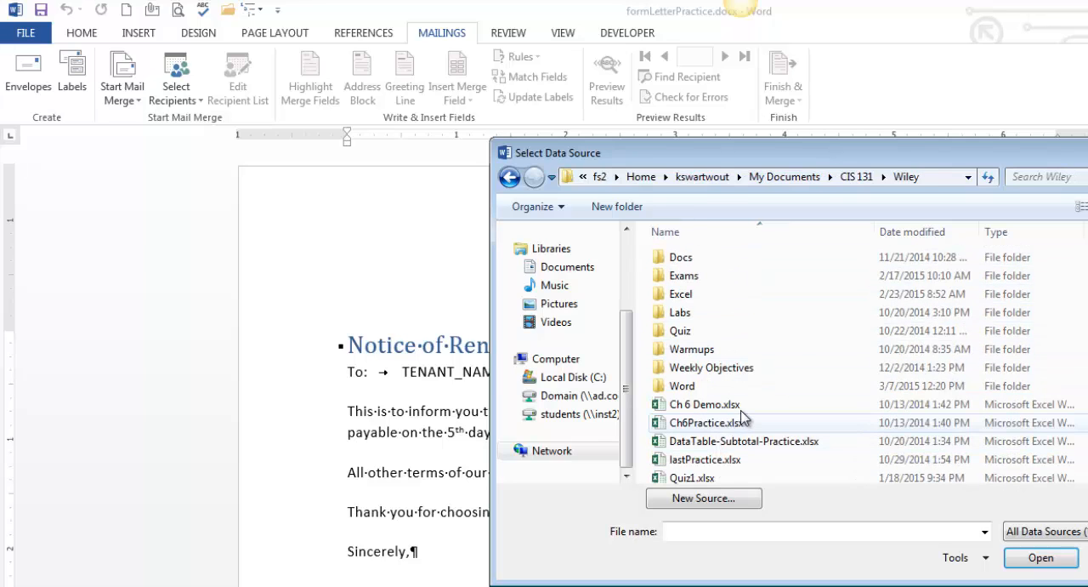
left_click(704, 403)
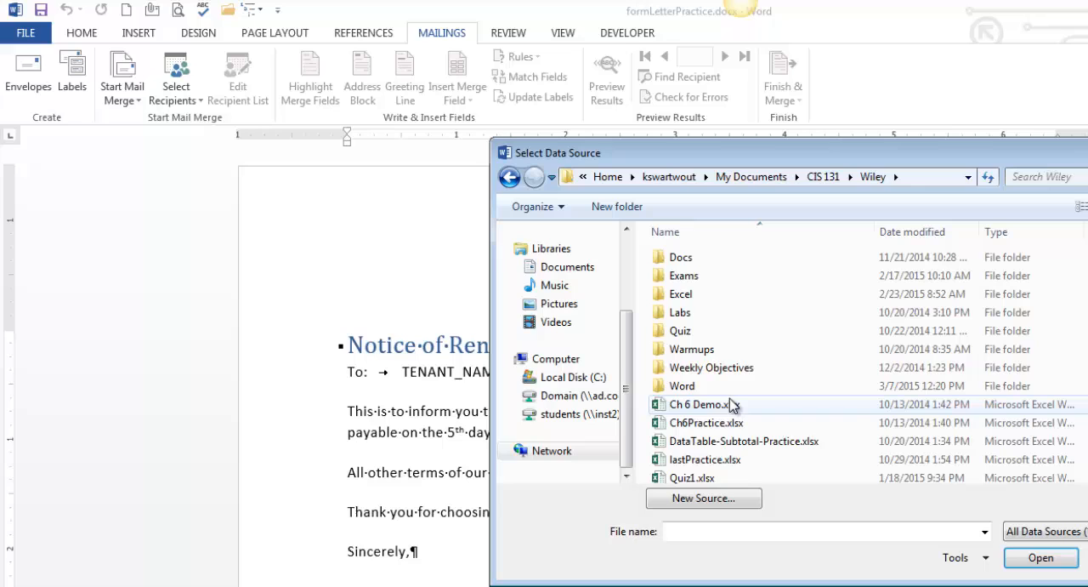
left_click(684, 384)
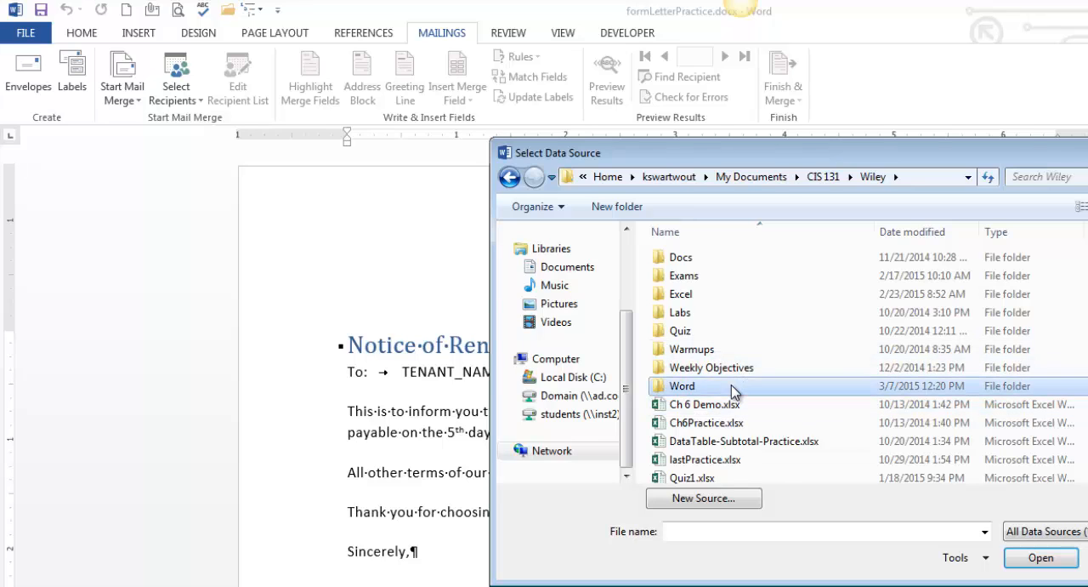
double_click(683, 386)
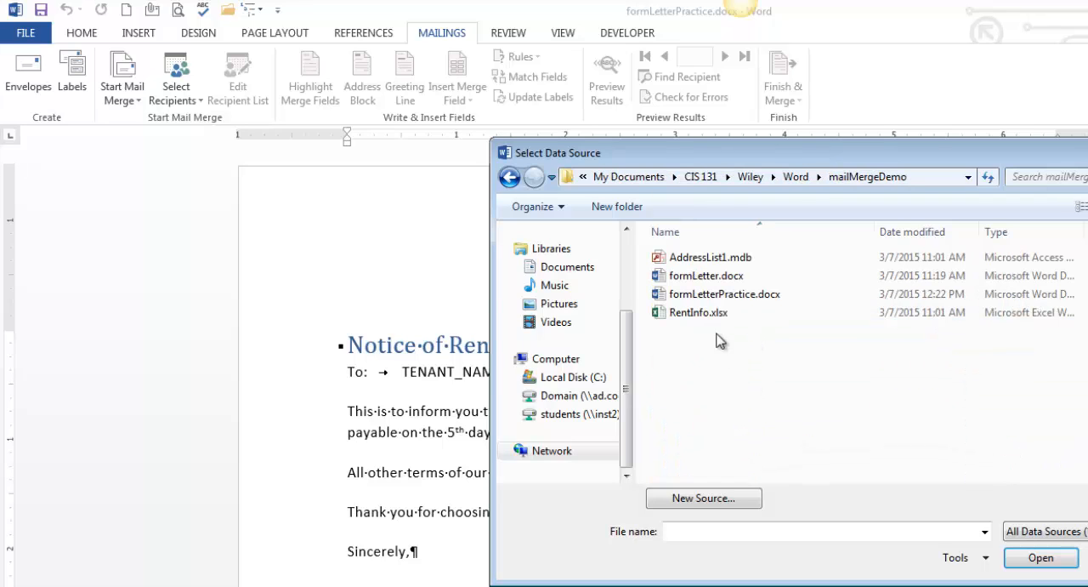
left_click(697, 313)
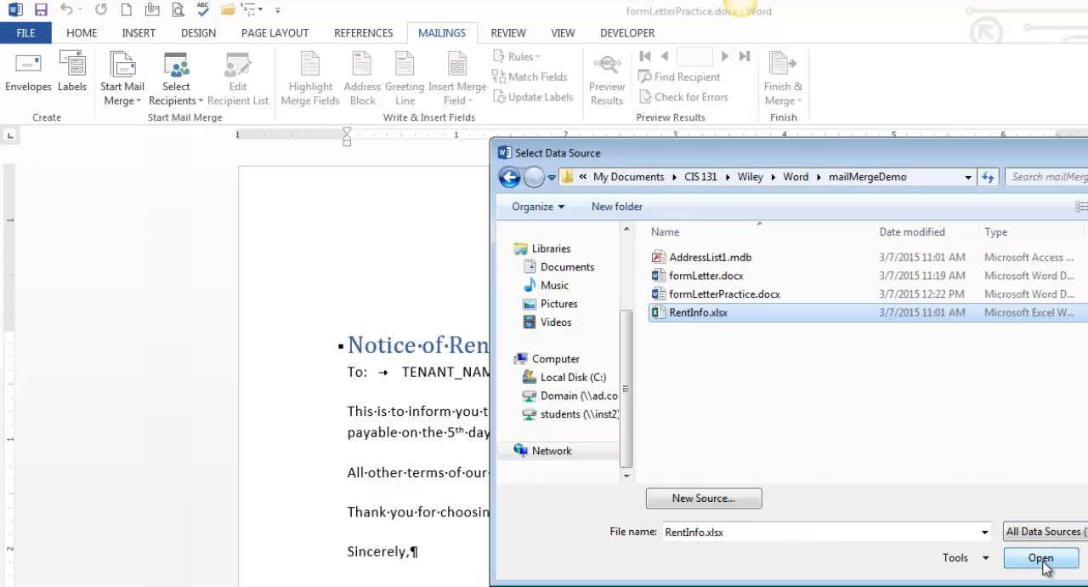
left_click(1040, 558)
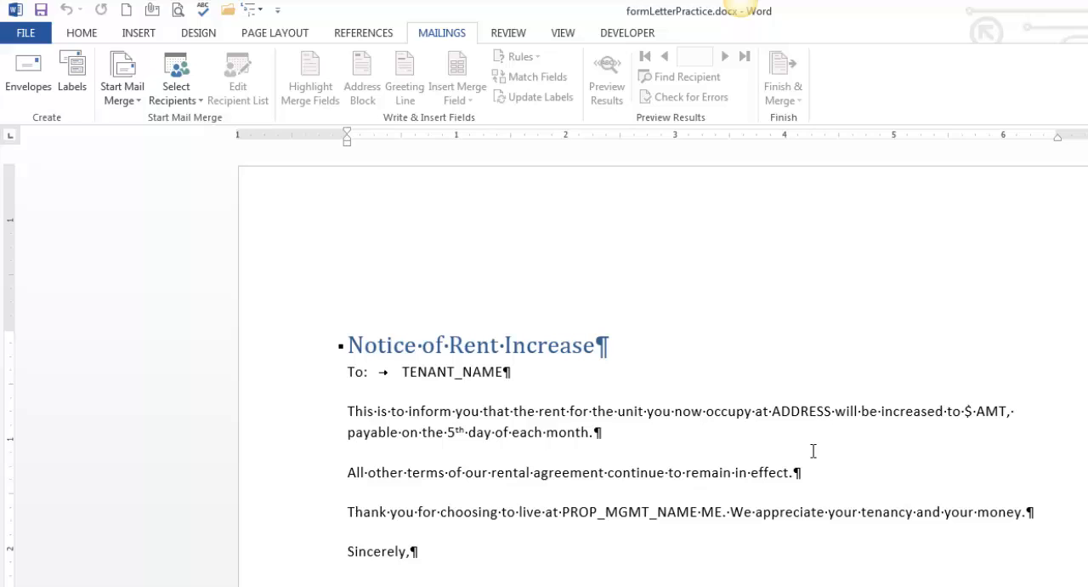
left_click(238, 76)
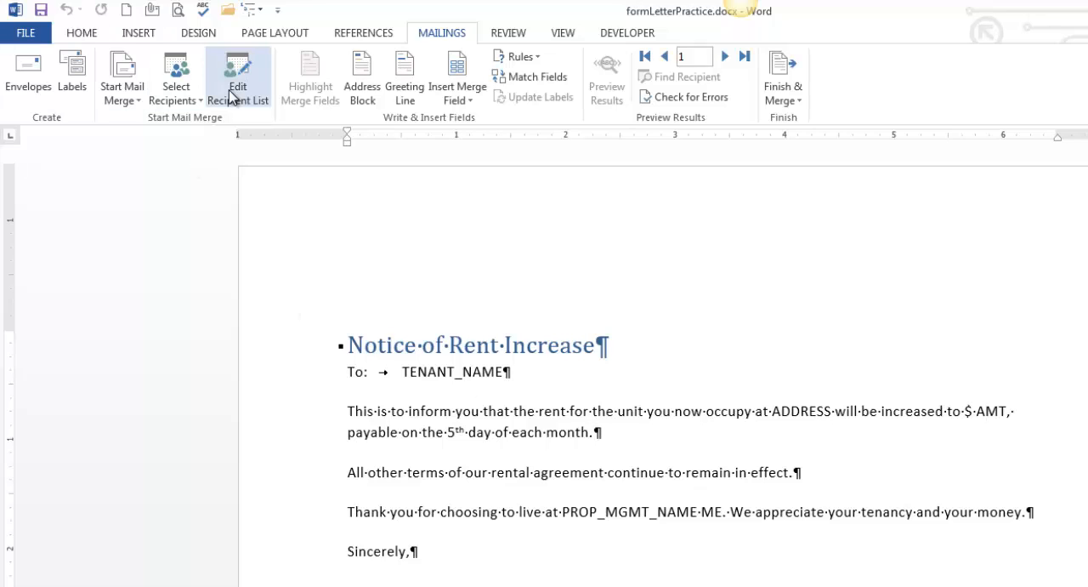
left_click(238, 77)
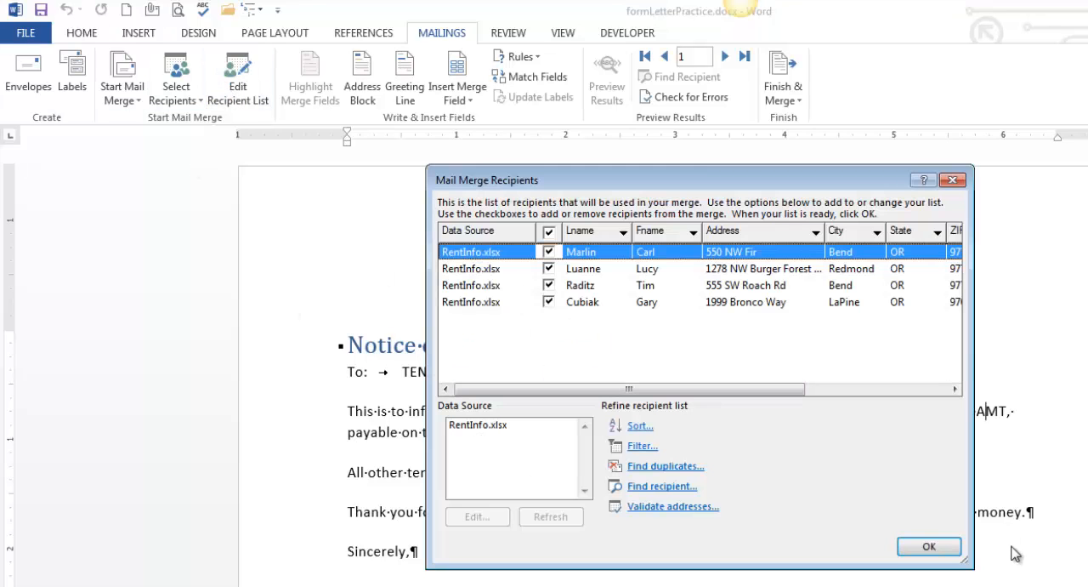
left_click(928, 546)
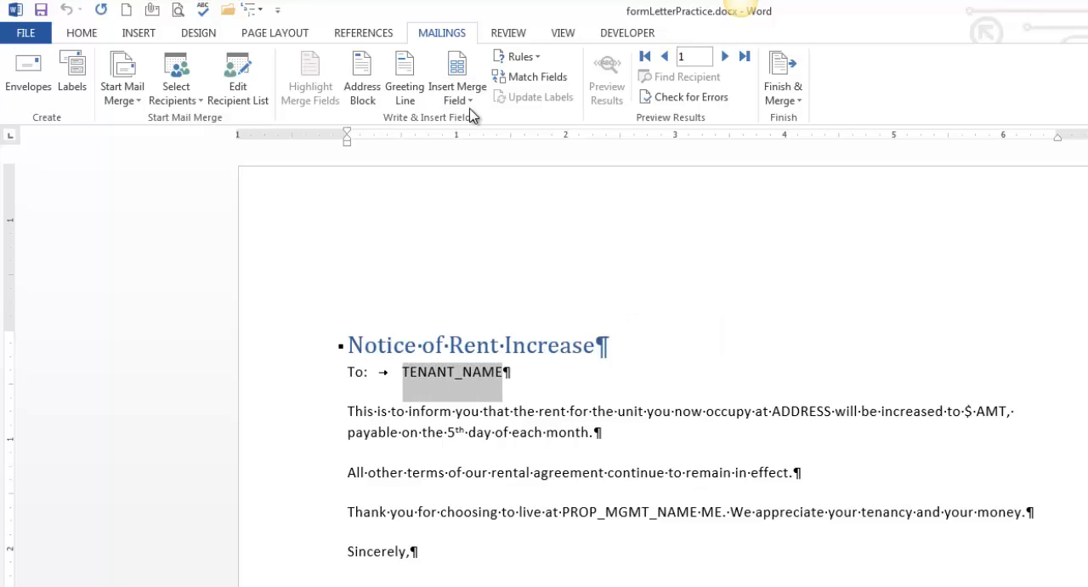
Step: Replace the TENANT_NAME placeholder with the Fname merge field followed by a comma
left_click(455, 92)
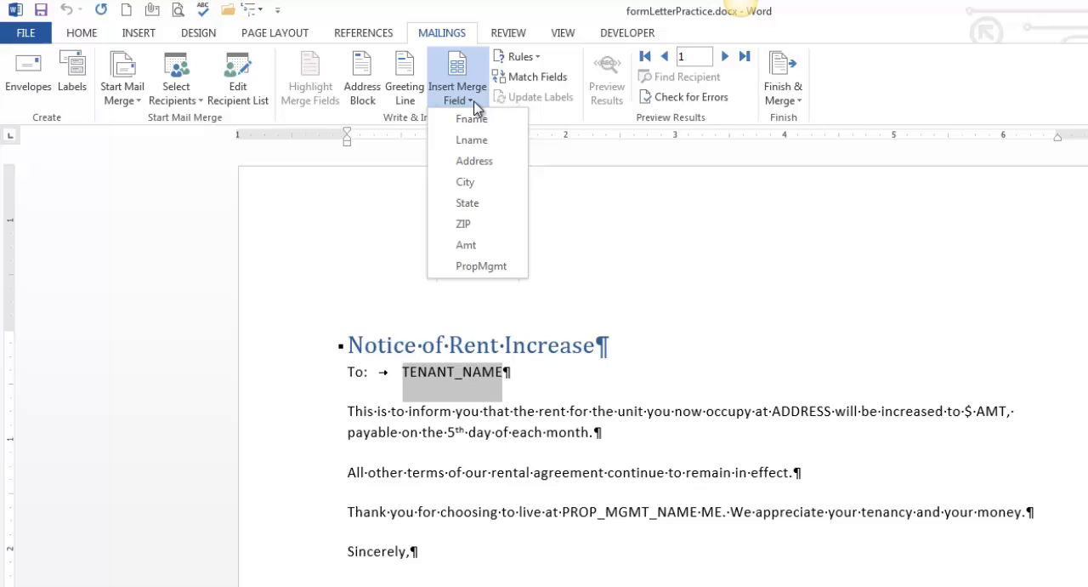
mouse_move(473, 119)
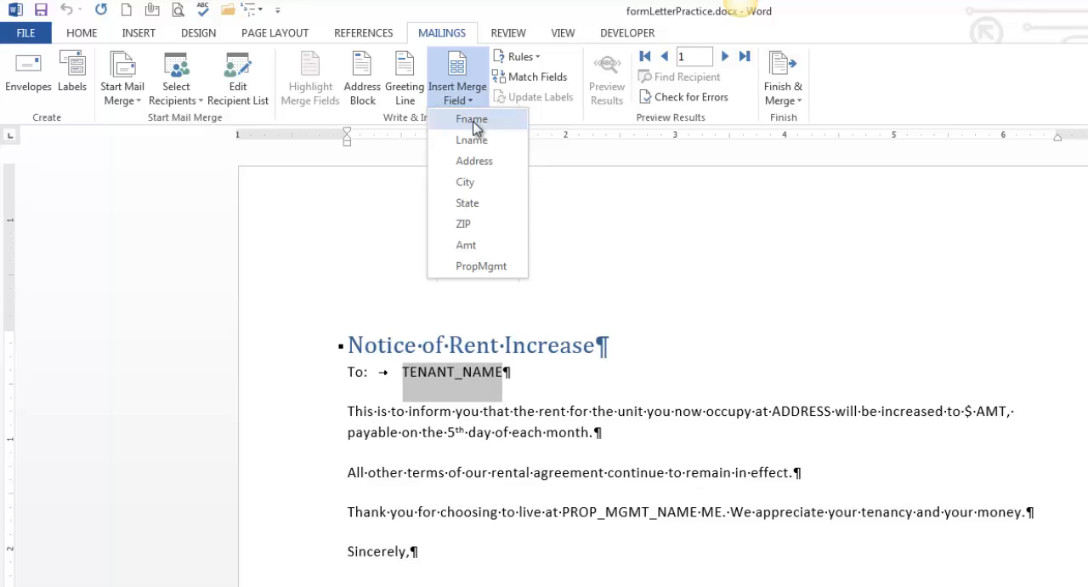
mouse_move(472, 119)
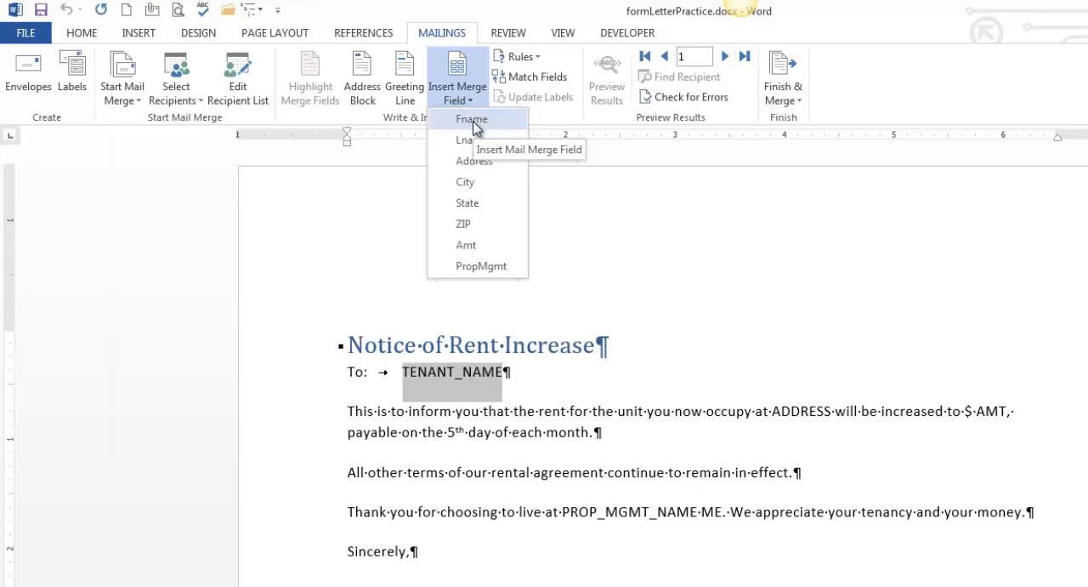
left_click(473, 119)
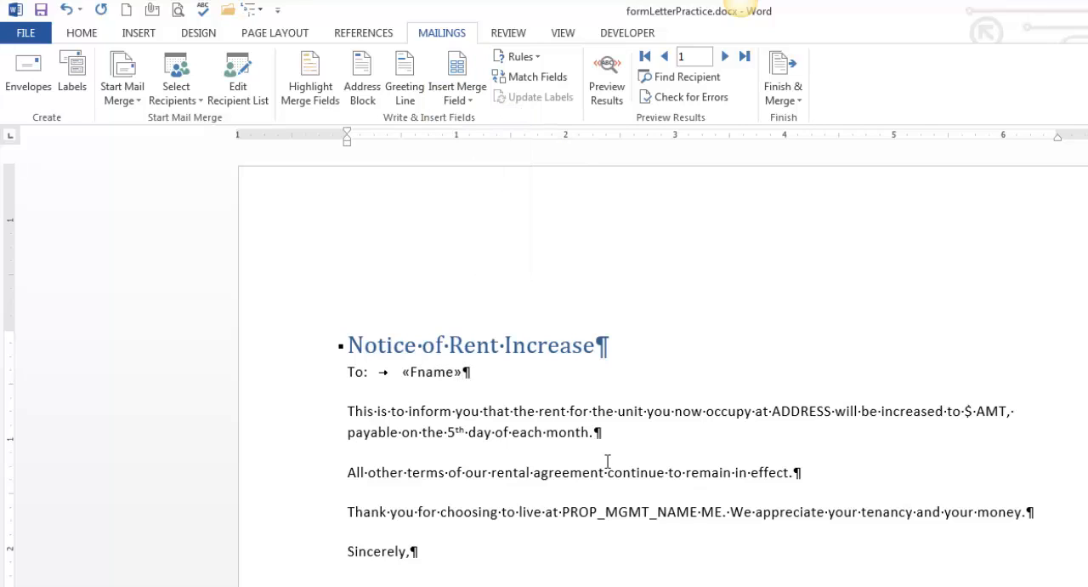
mouse_move(454, 469)
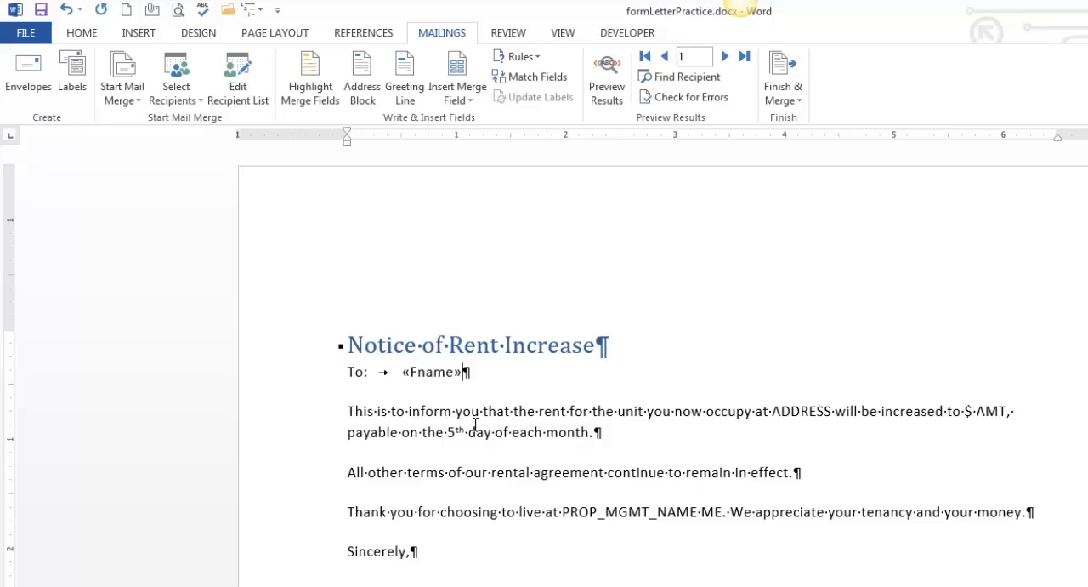
type(",")
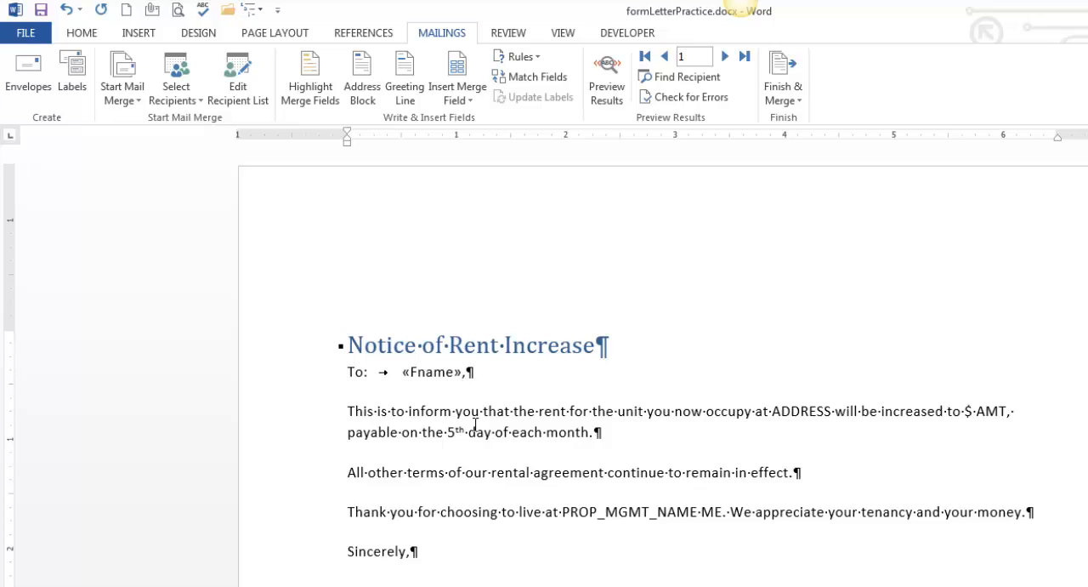
left_click(466, 370)
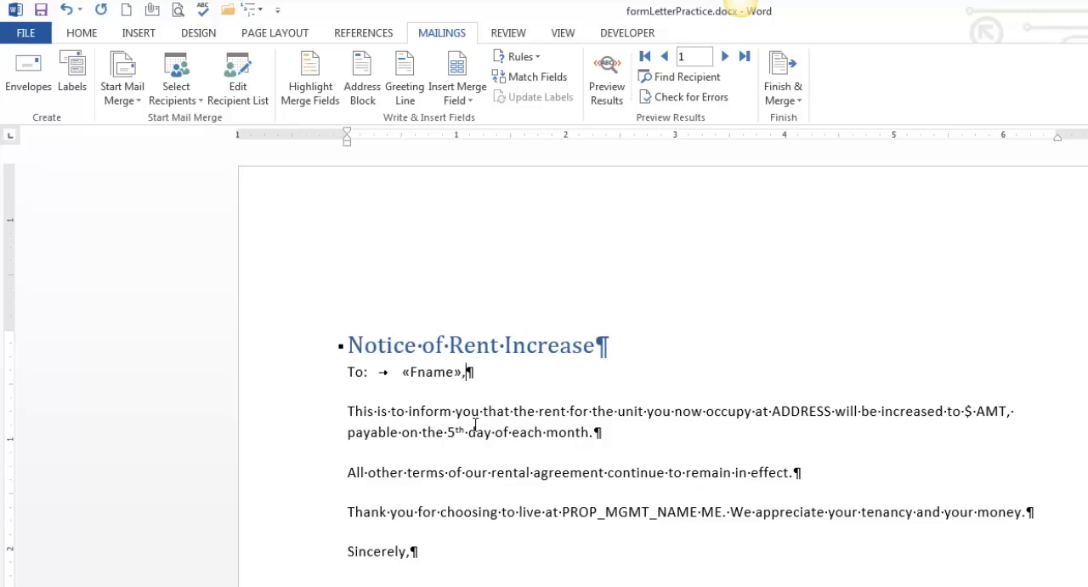
mouse_move(789, 410)
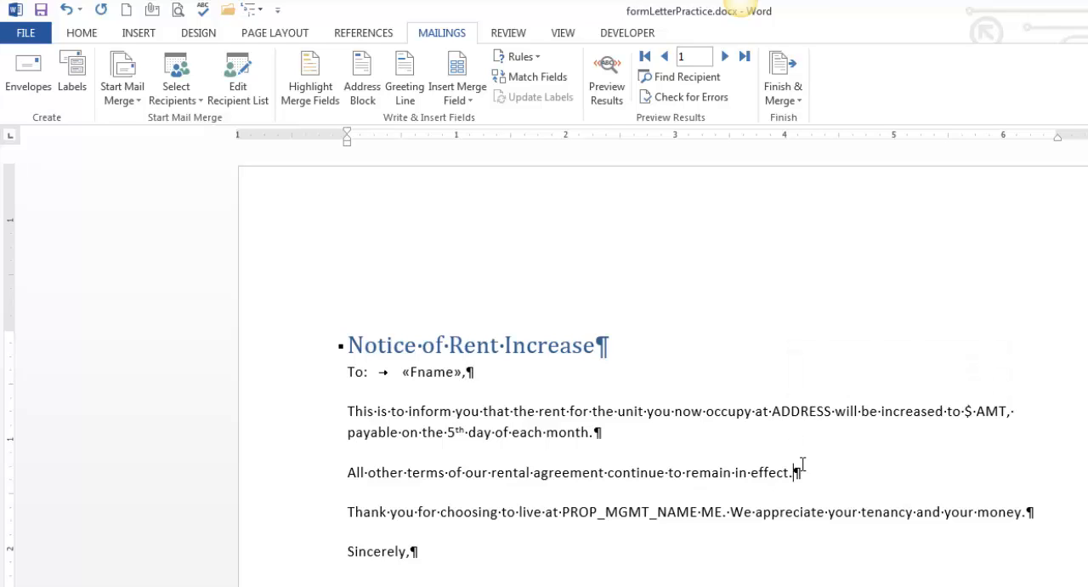
Step: Swap ADDRESS and AMT for the Address and Amt fields, then select PROP_MGMT_NAME_ME
double_click(799, 410)
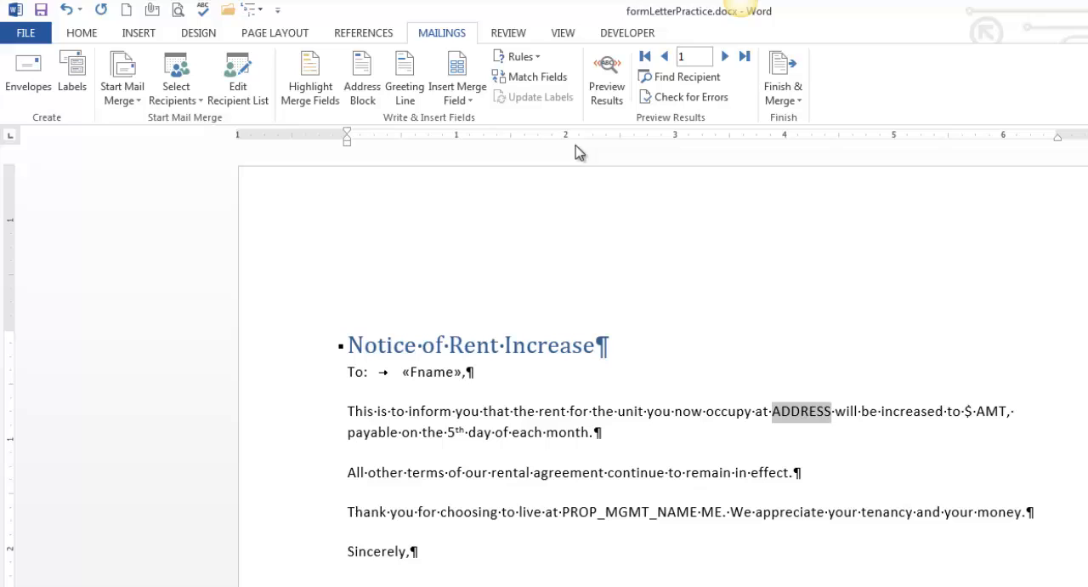
left_click(458, 85)
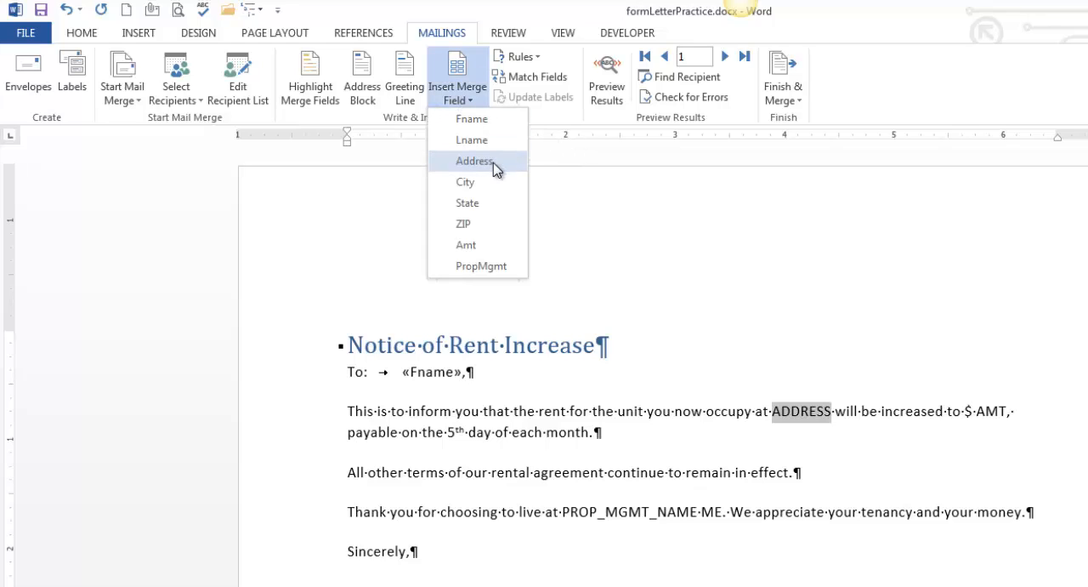
left_click(474, 160)
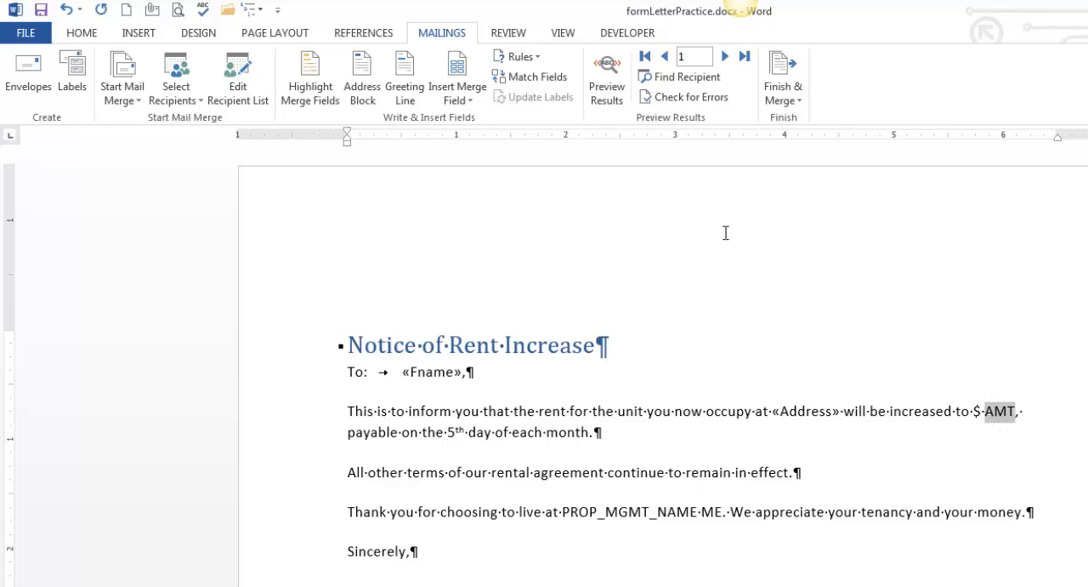
left_click(456, 65)
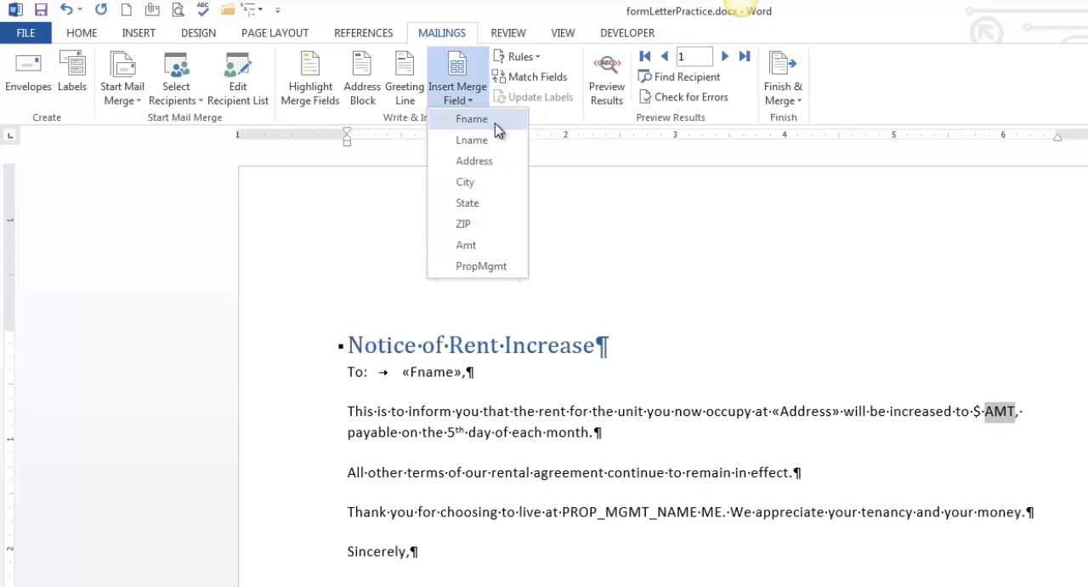
left_click(466, 245)
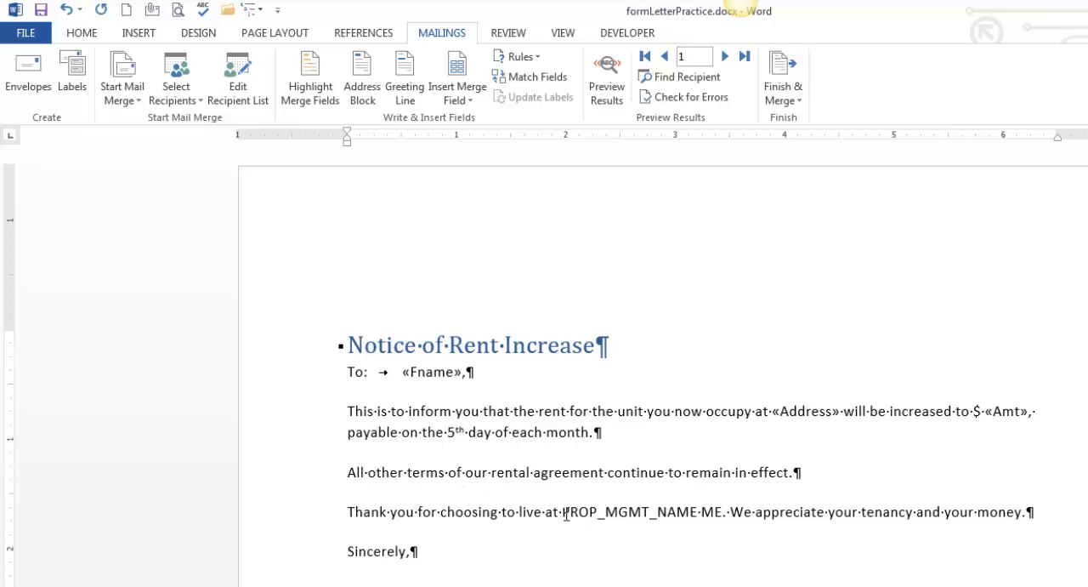
double_click(642, 512)
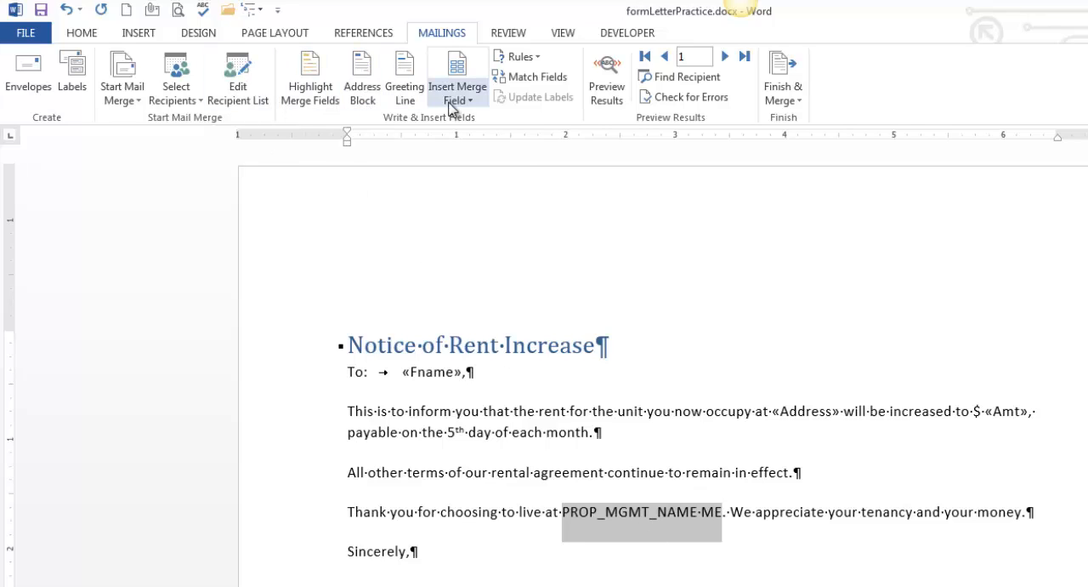
Step: Insert the PropMgmt field over the placeholder and add Lname after Fname on the To line
left_click(457, 85)
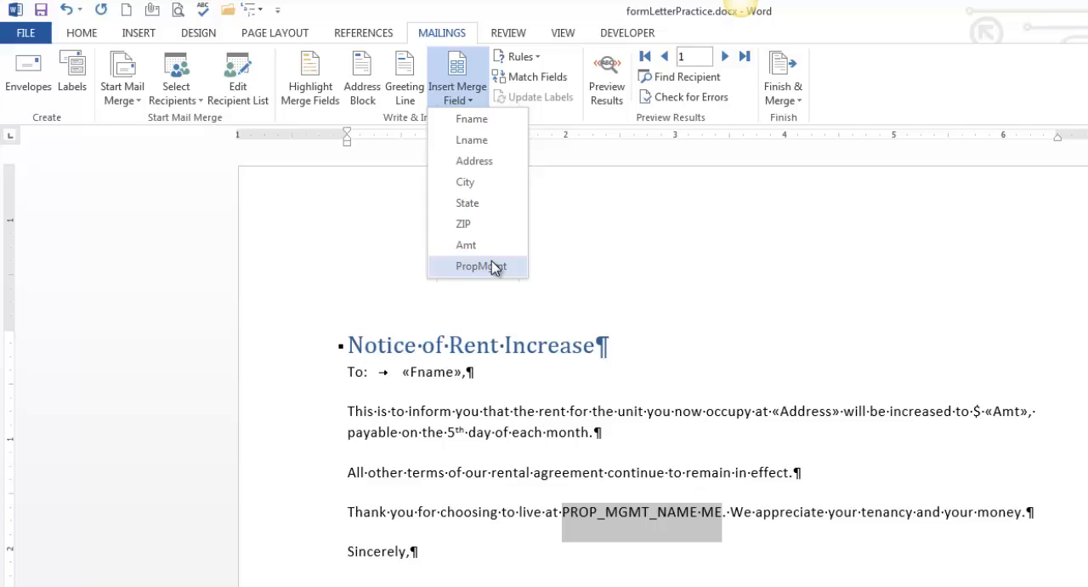
left_click(480, 265)
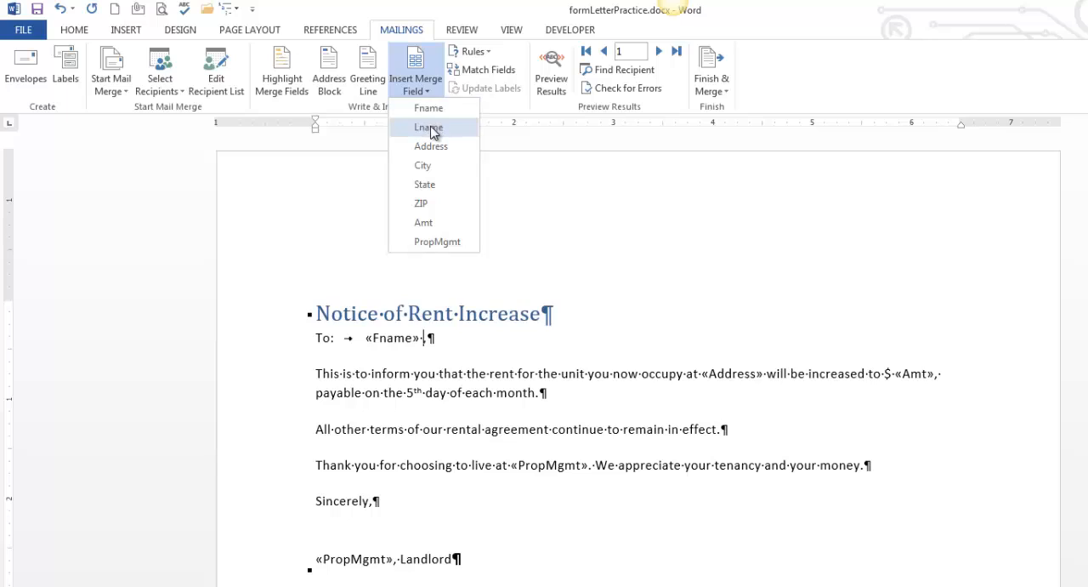
left_click(428, 128)
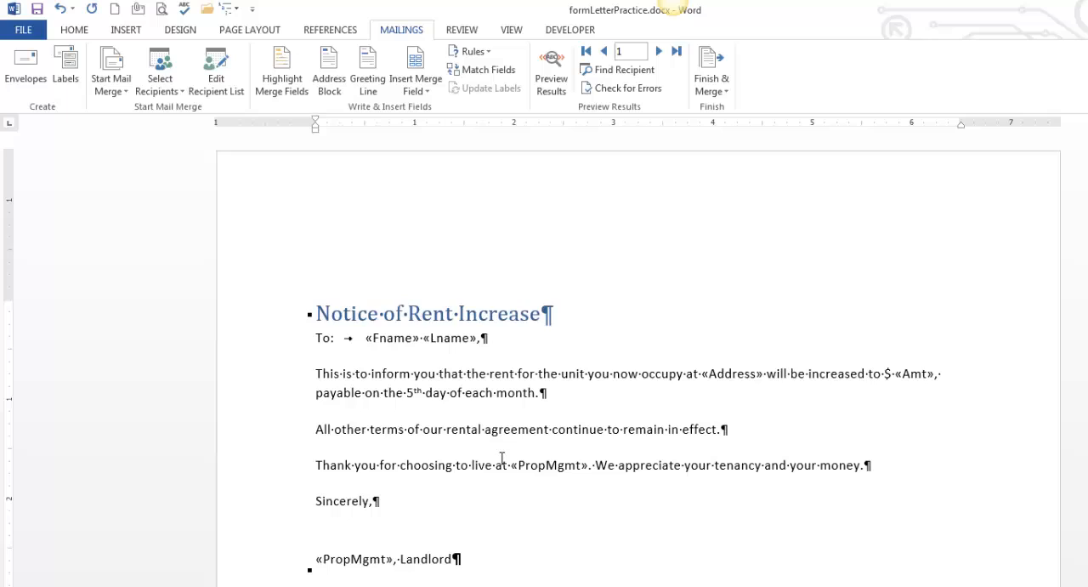
mouse_move(486, 357)
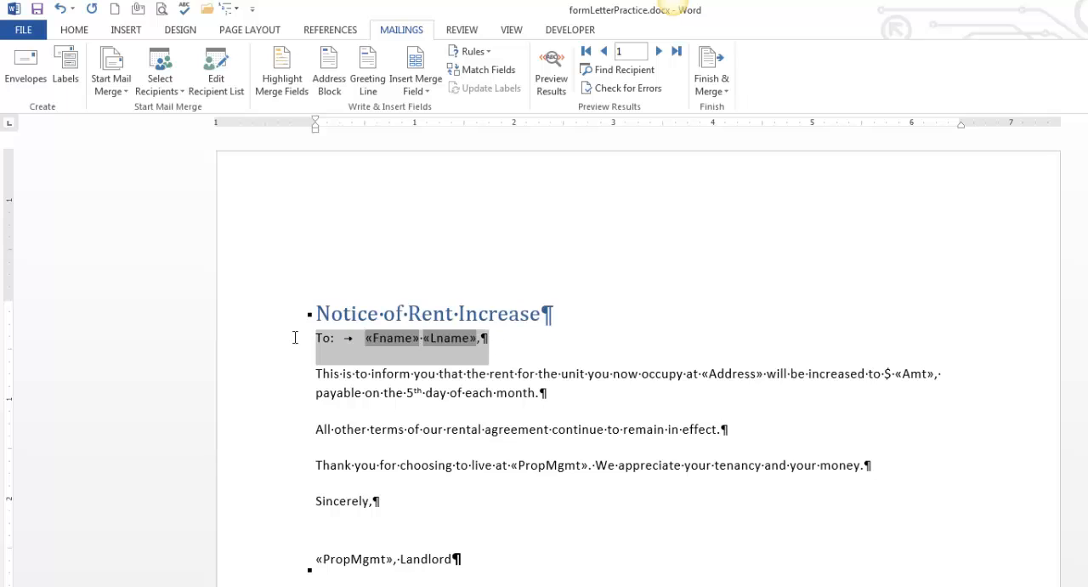
left_click(367, 68)
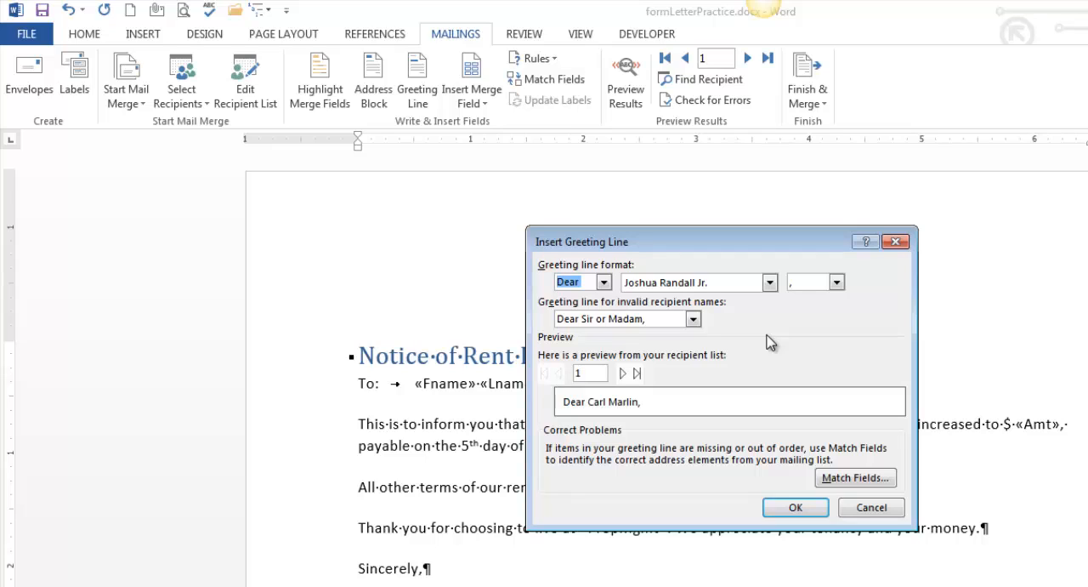
mouse_move(877, 281)
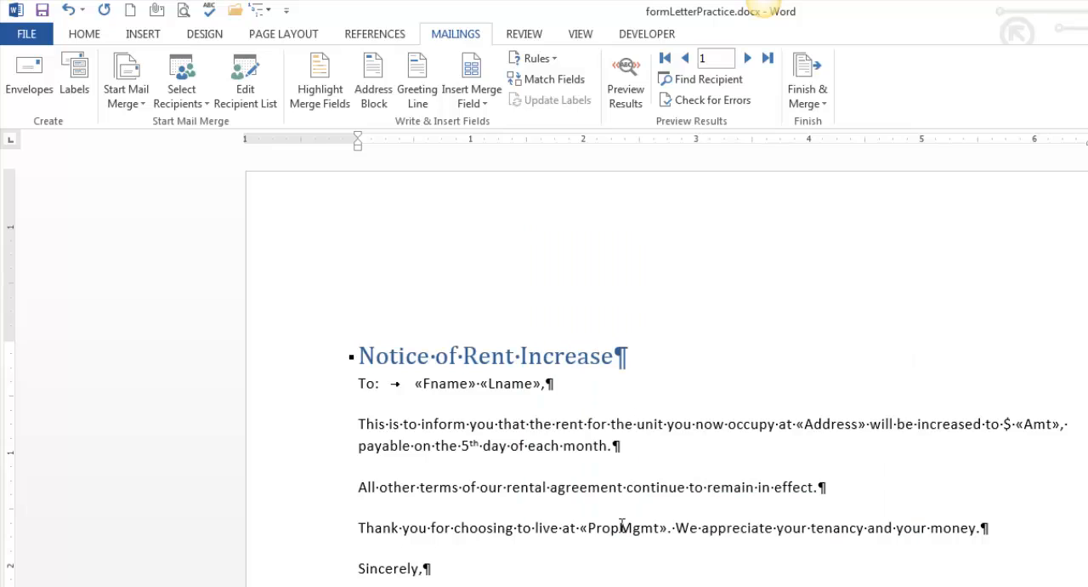
left_click(361, 384)
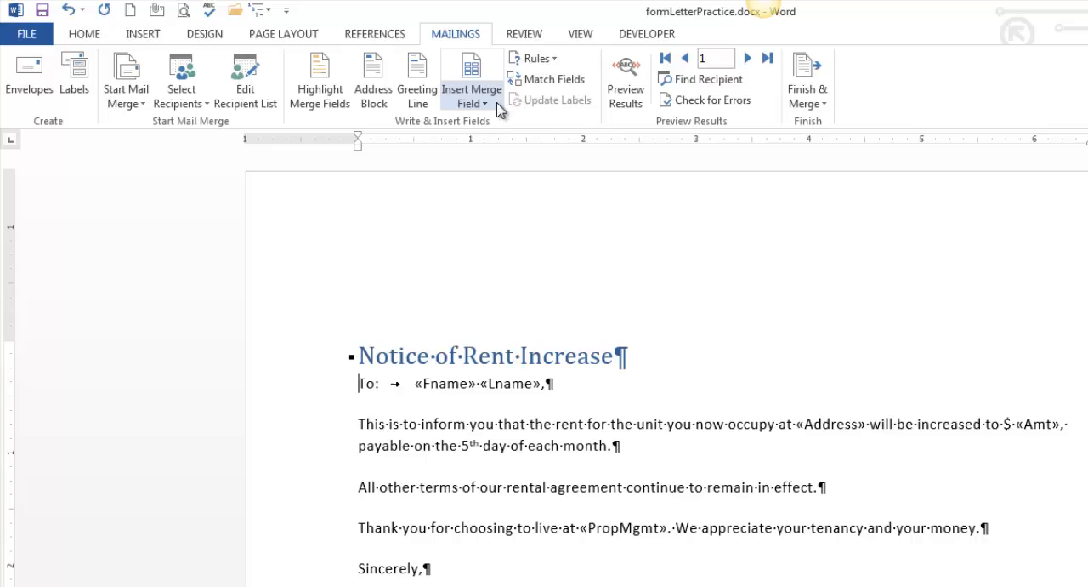
mouse_move(472, 88)
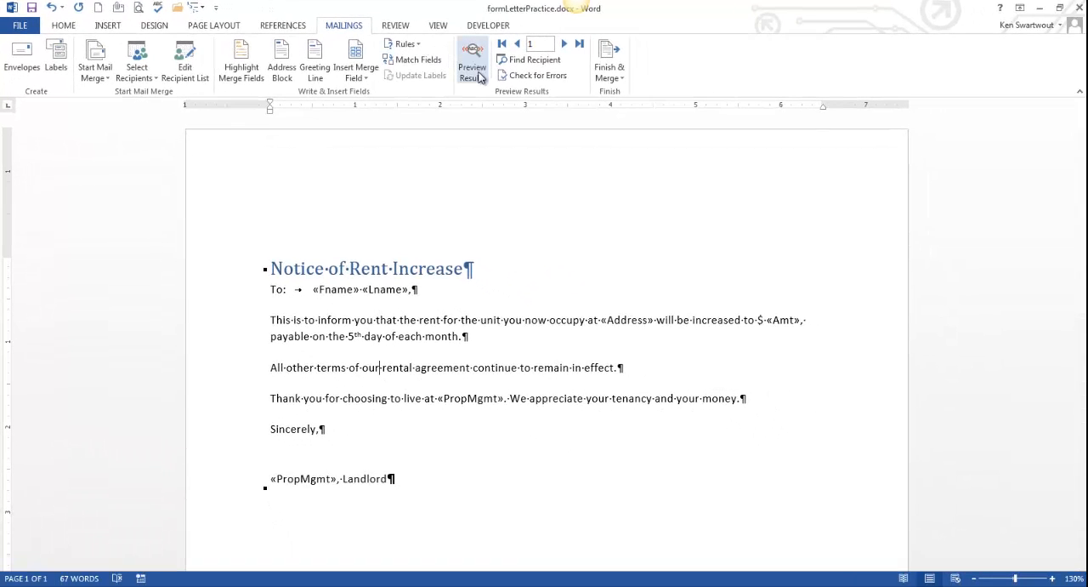
Step: Preview results and step through all four tenant records, returning to record 1
left_click(472, 64)
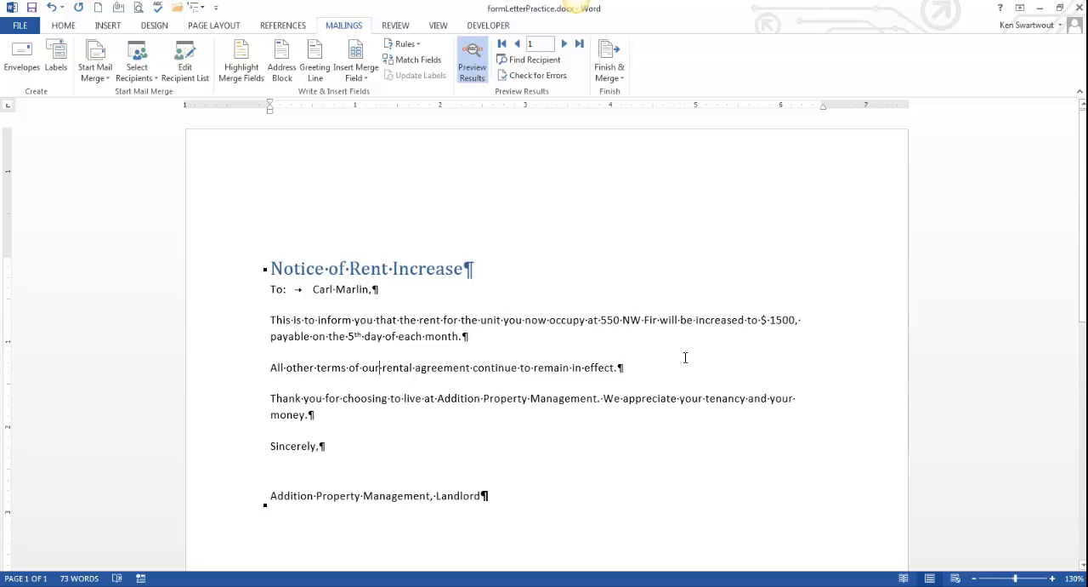
mouse_move(483, 536)
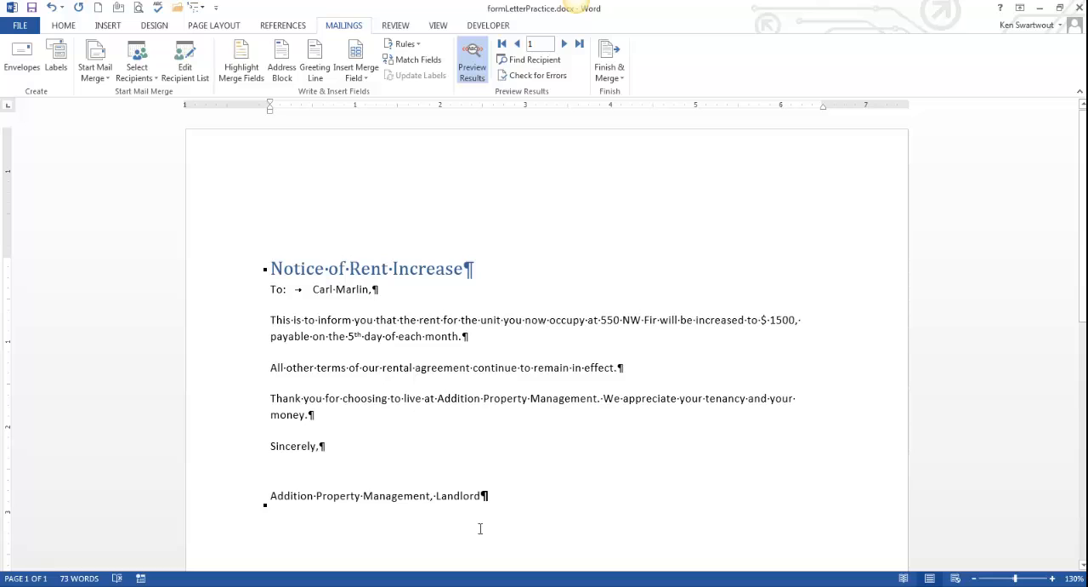
left_click(564, 44)
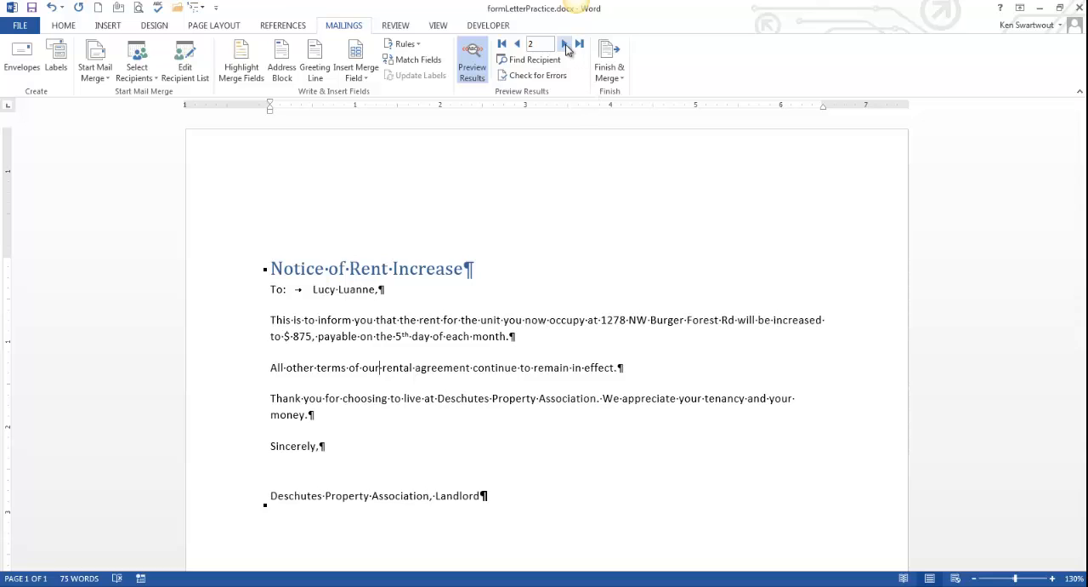
left_click(566, 45)
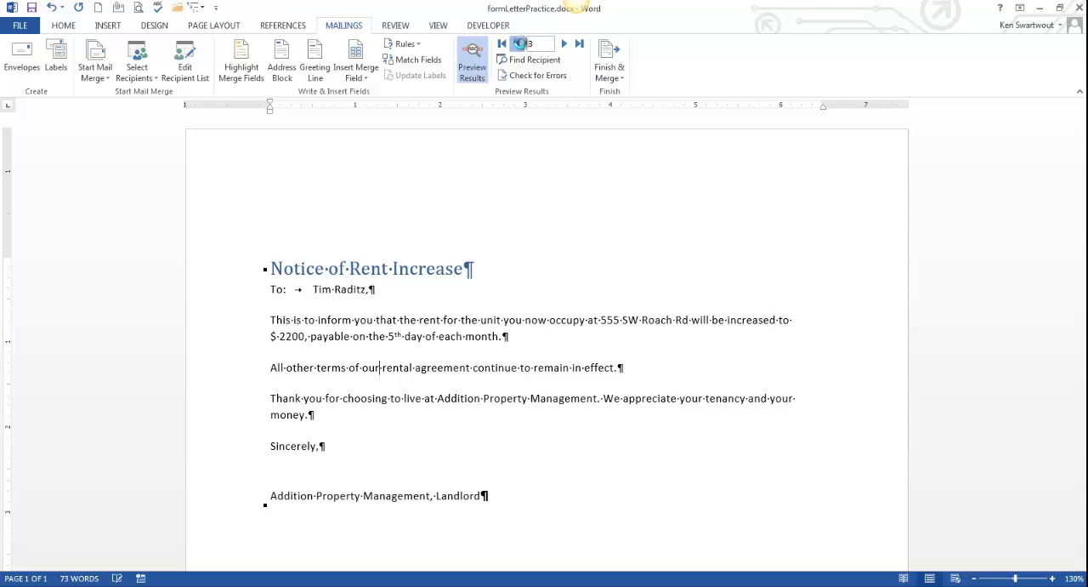
left_click(517, 44)
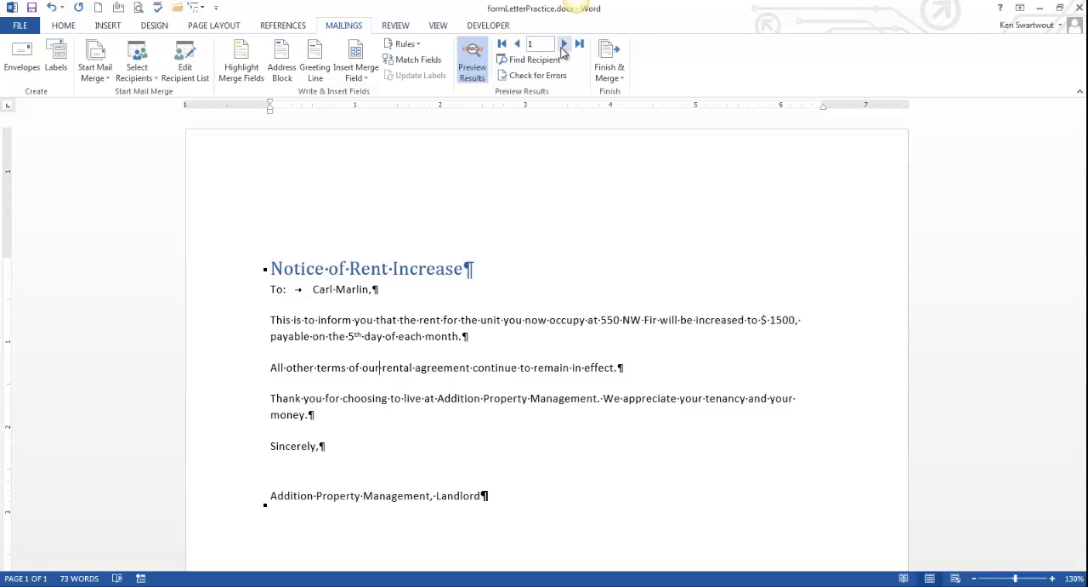
left_click(565, 44)
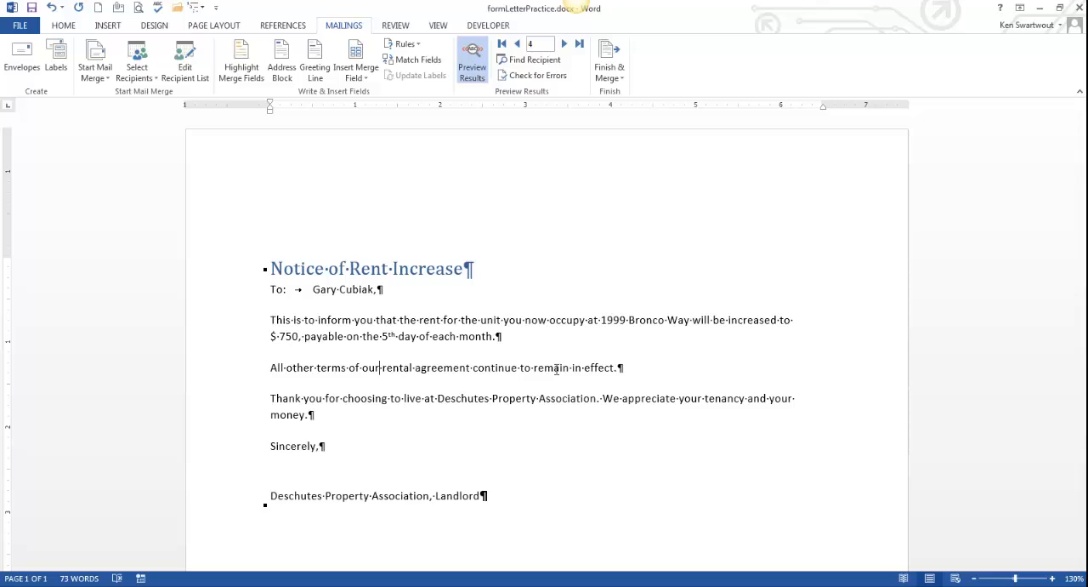
left_click(503, 45)
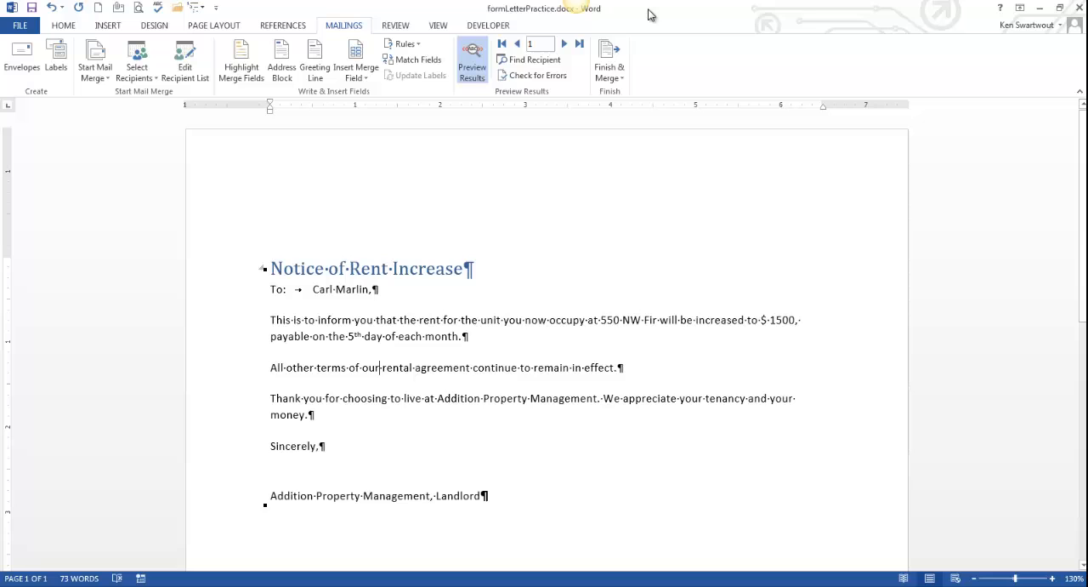
Step: Finish & Merge all records into individual documents, producing the four-letter Letters3
left_click(608, 60)
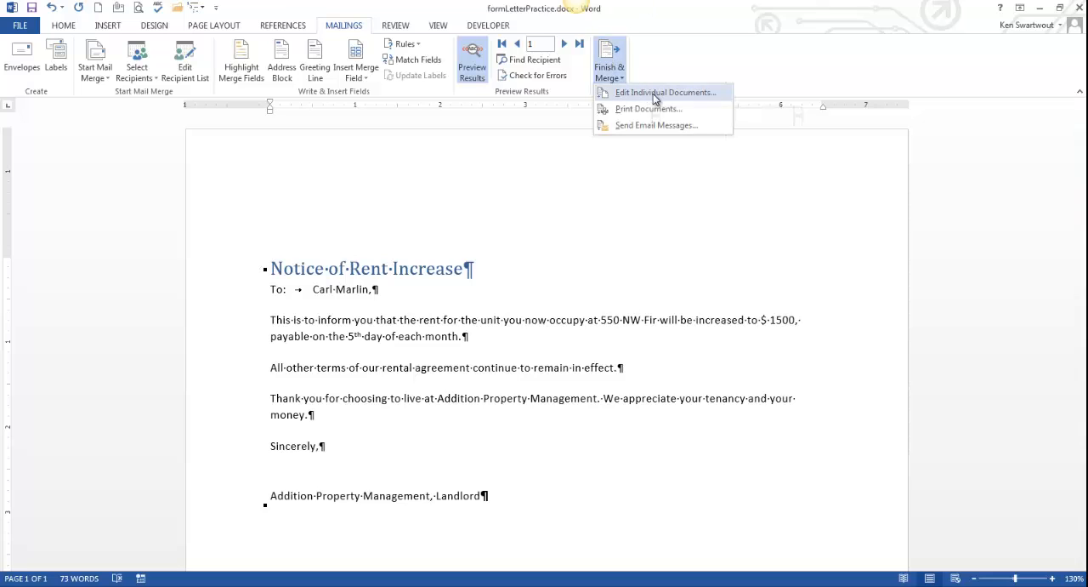
left_click(665, 92)
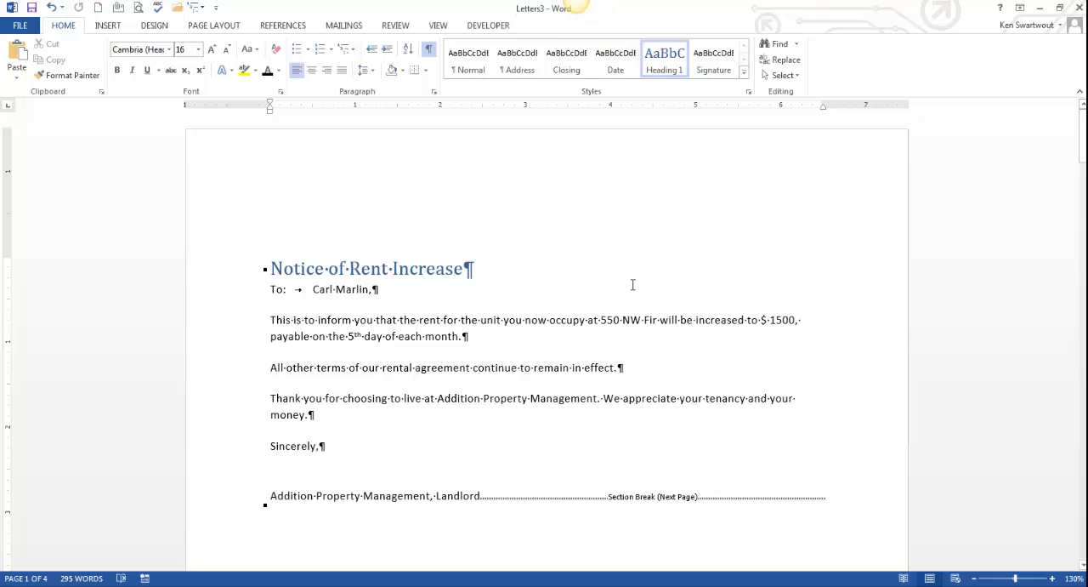
scroll("down", 3)
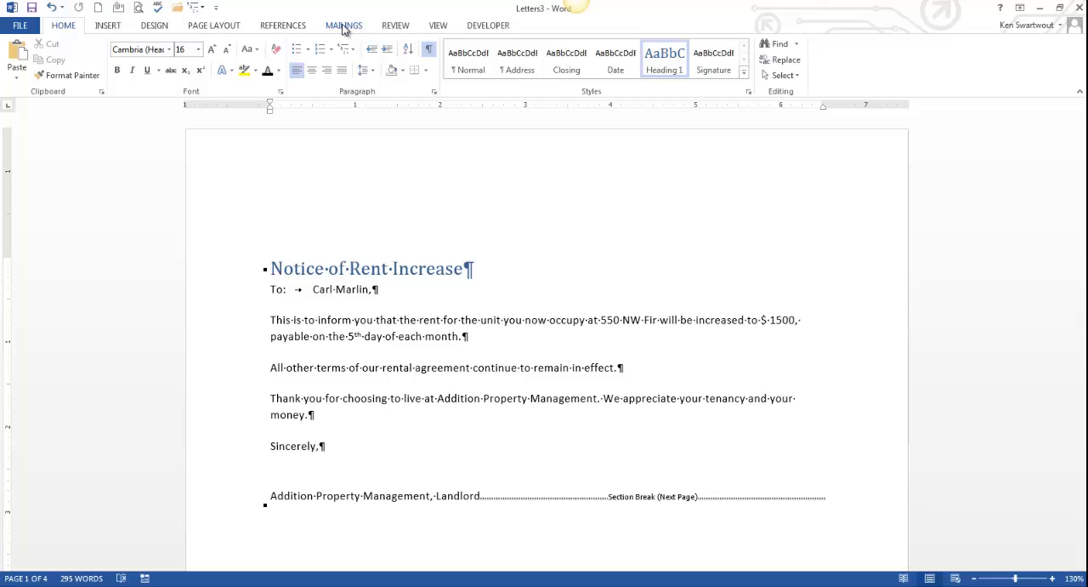
Step: Show the Mailings commands in Letters3, where the merge tools are greyed out
left_click(343, 24)
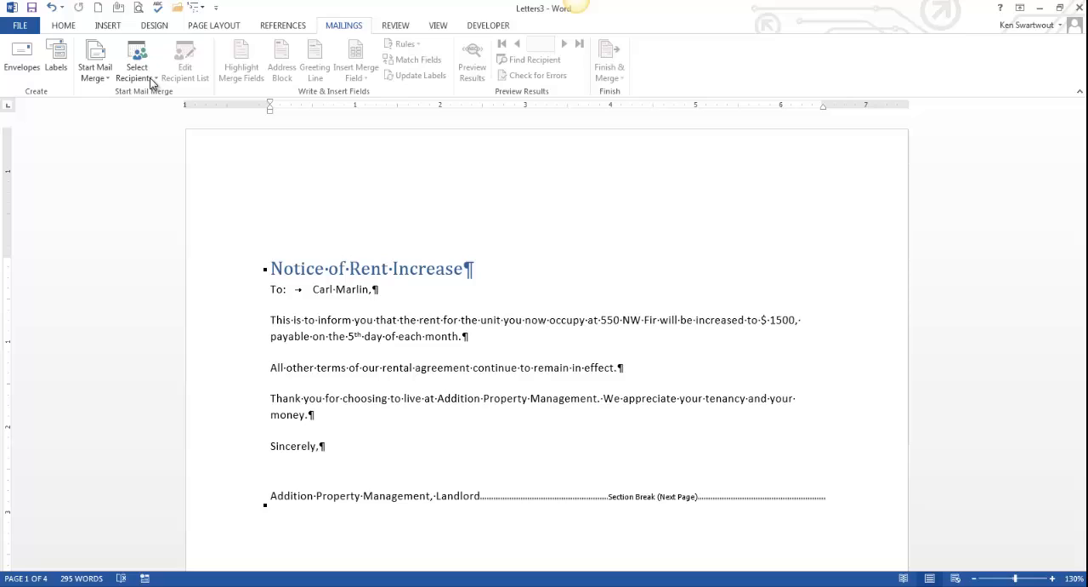
mouse_move(424, 158)
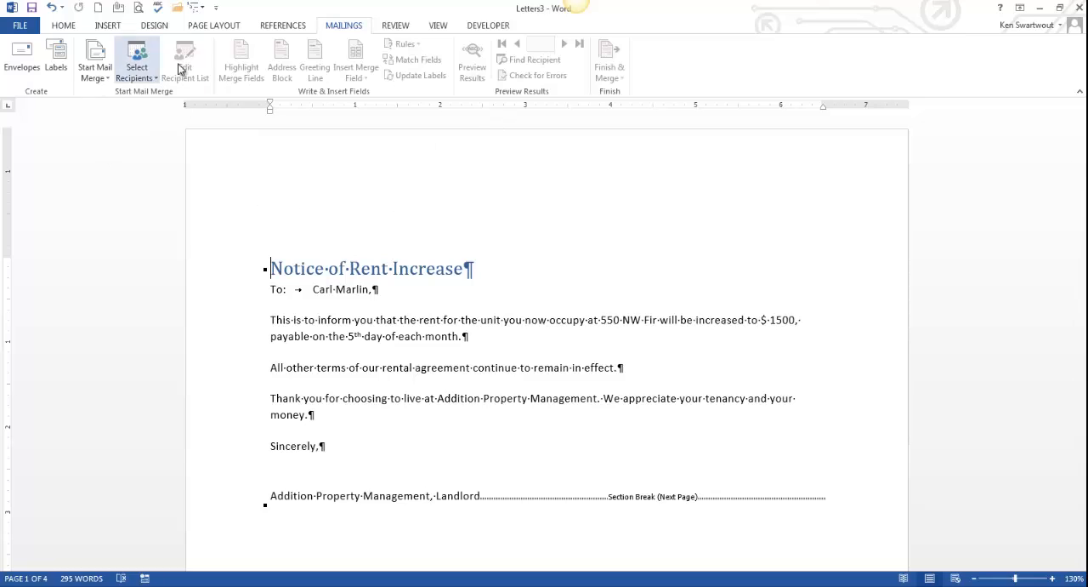
mouse_move(344, 71)
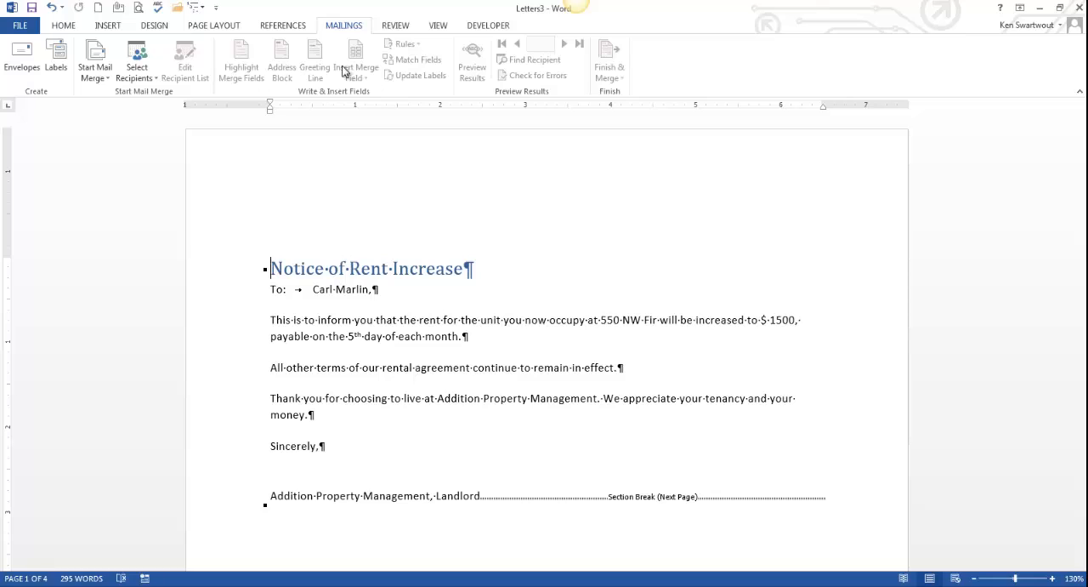
mouse_move(356, 65)
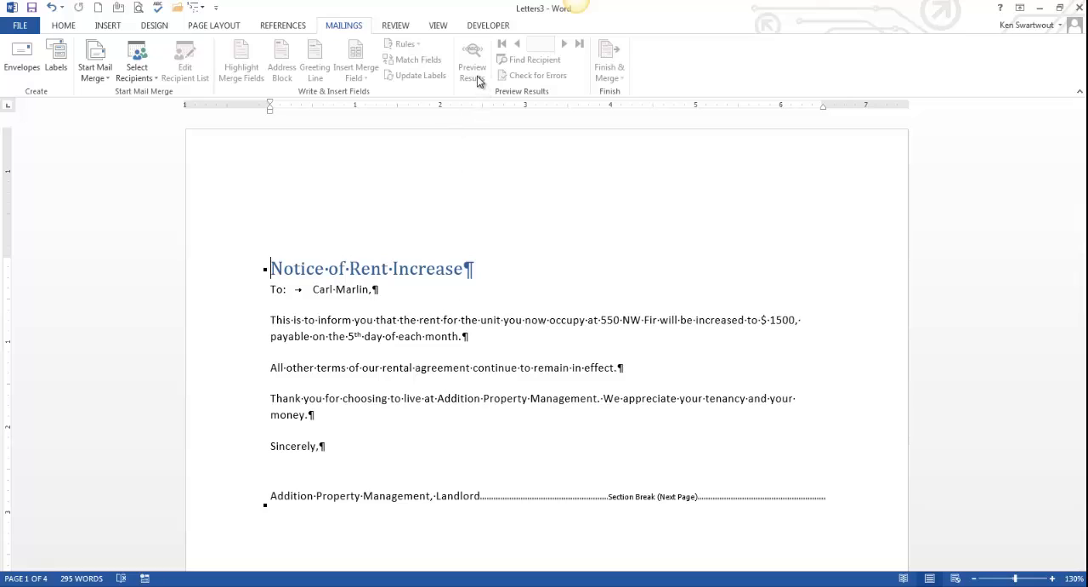
mouse_move(514, 322)
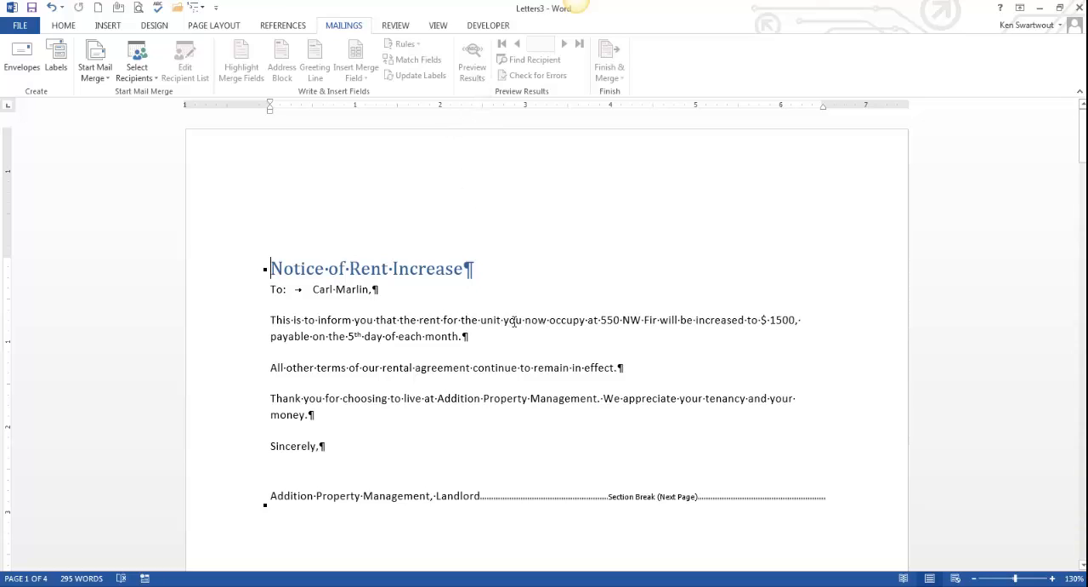